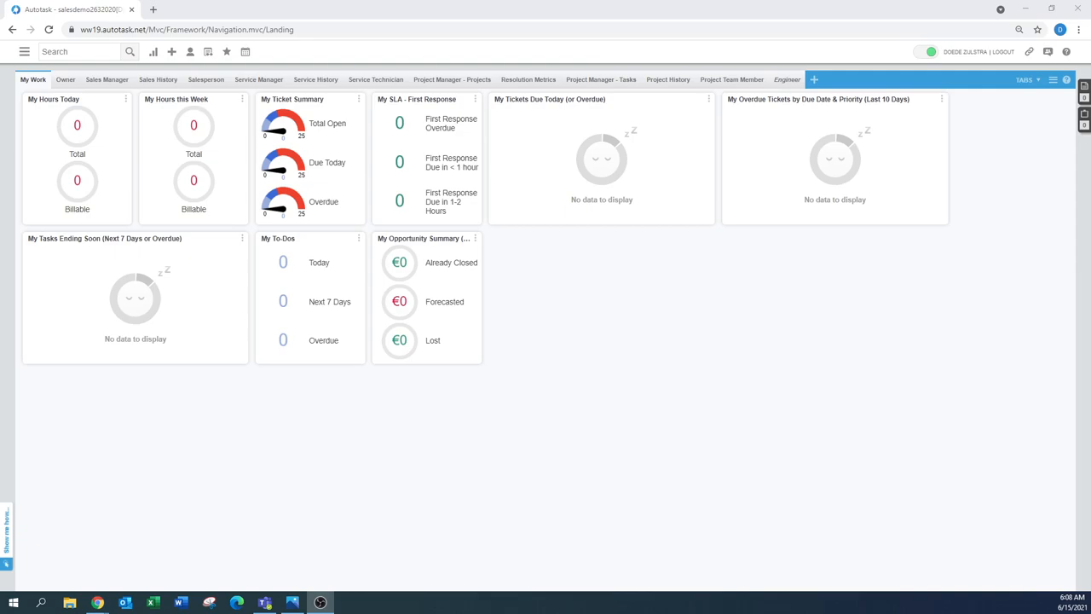
mouse_move(530, 208)
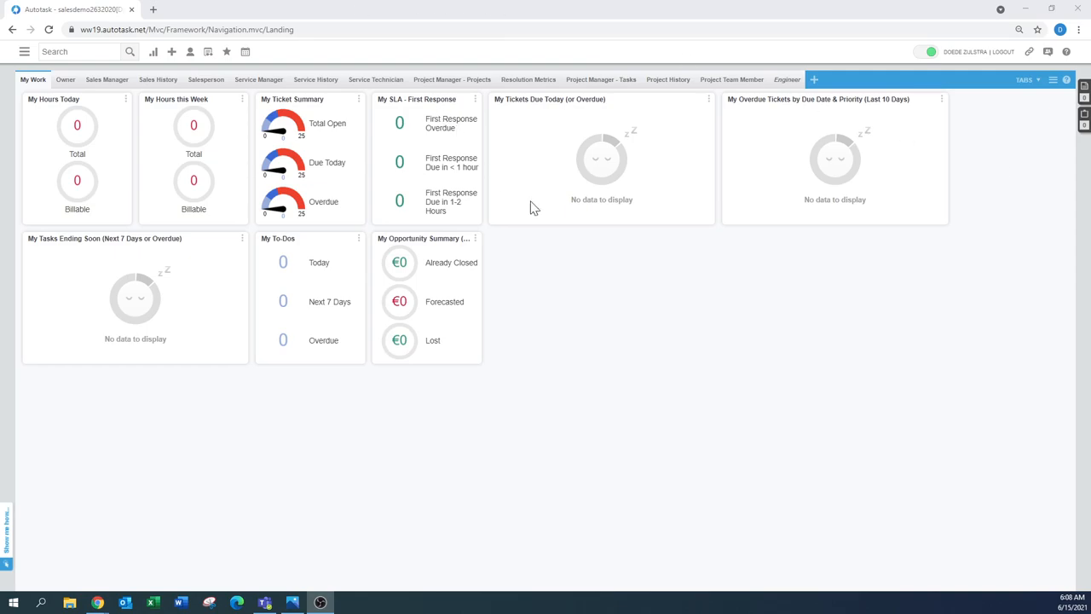
mouse_move(645, 340)
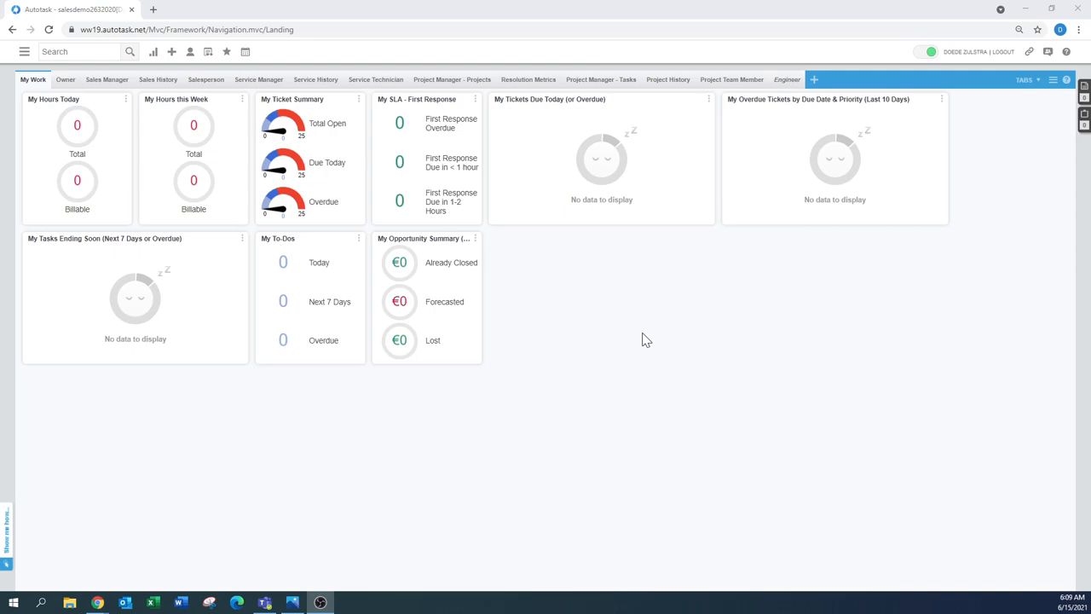
Step: Open the Autotask main navigation menu from the top-left logo
click(24, 51)
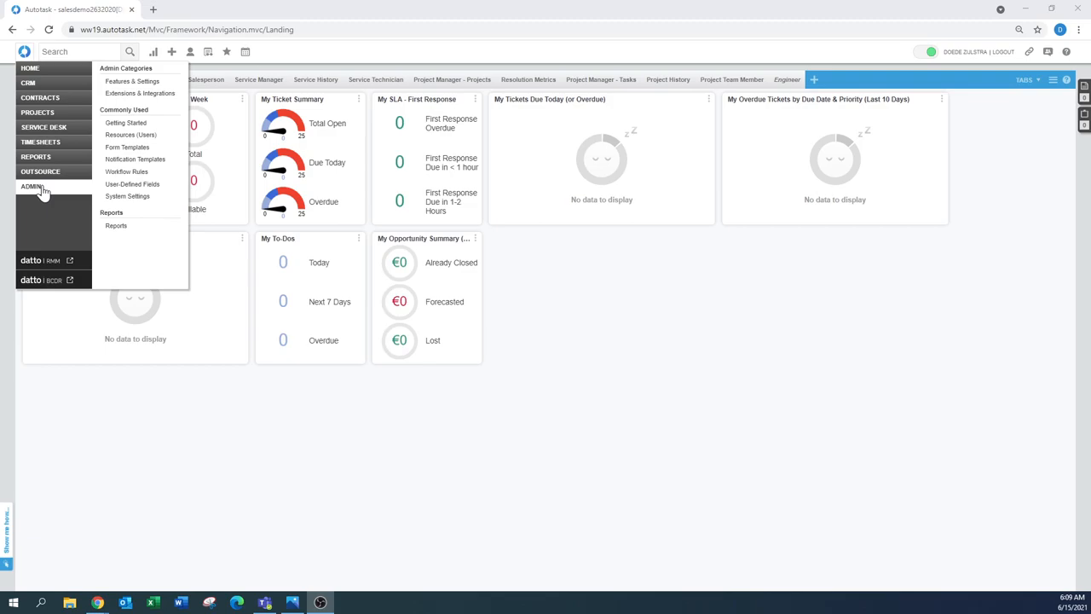
Step: Go to Admin Extensions & Integrations and expand the Microsoft Extensions section
click(133, 81)
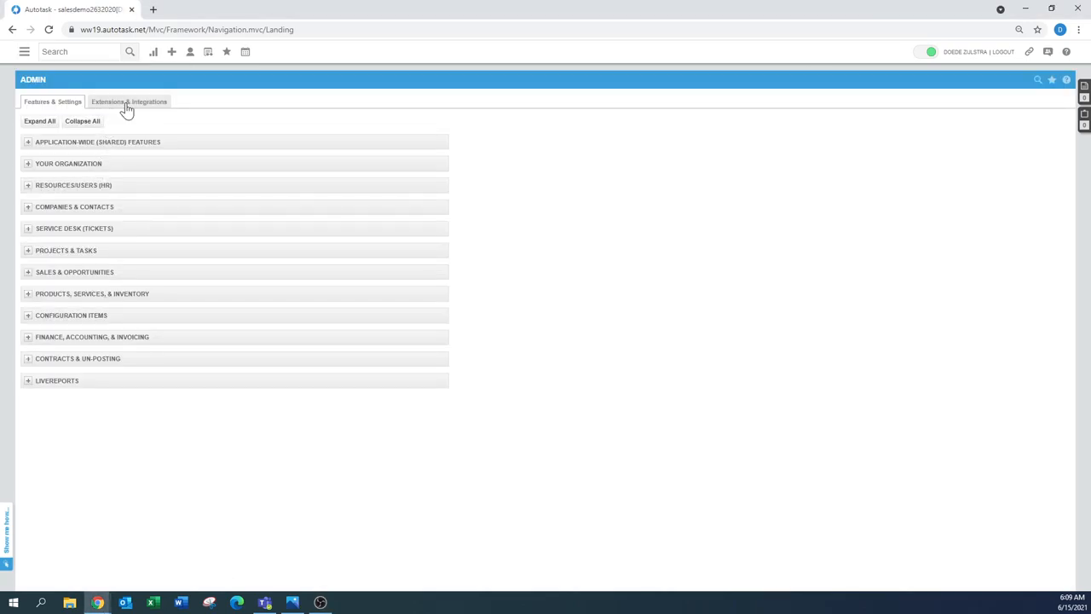
click(129, 102)
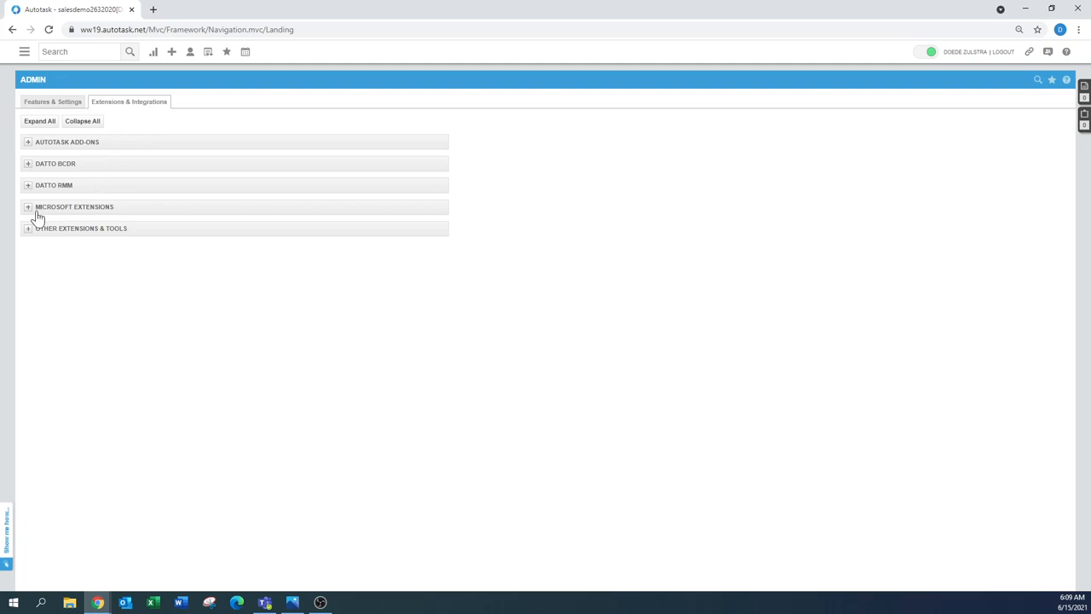
click(27, 206)
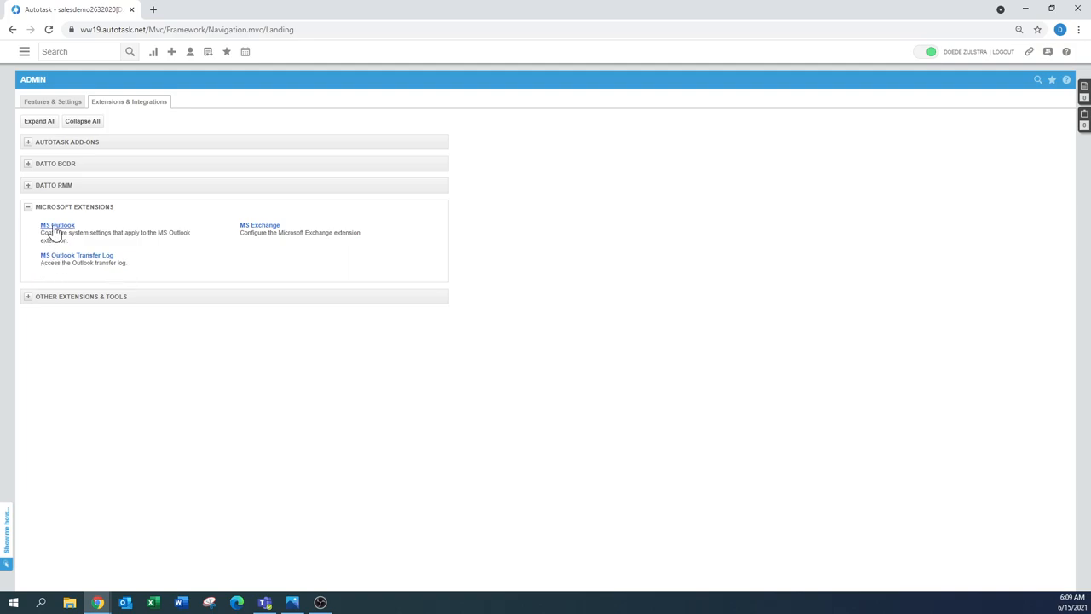
Step: In MS Outlook system settings, enable restricting contact integration by account manager and opportunity owner
click(58, 225)
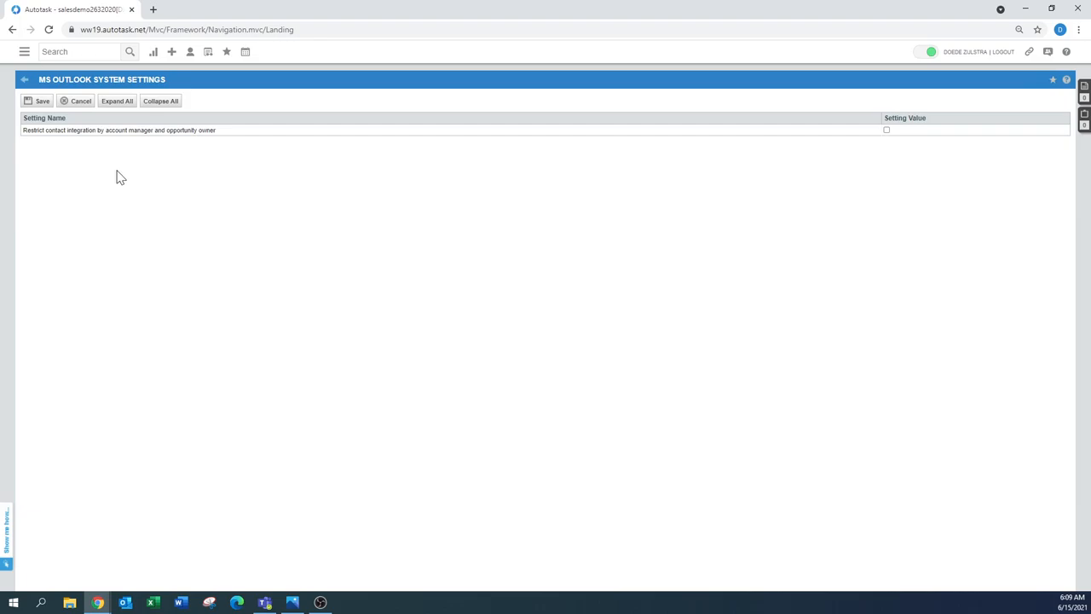
mouse_move(119, 143)
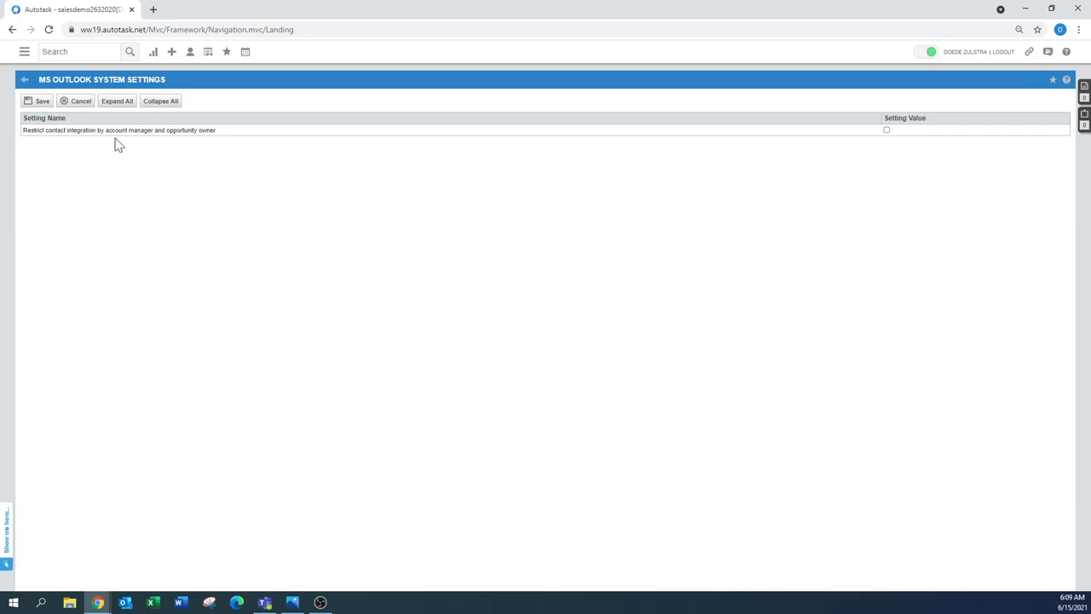
mouse_move(450, 157)
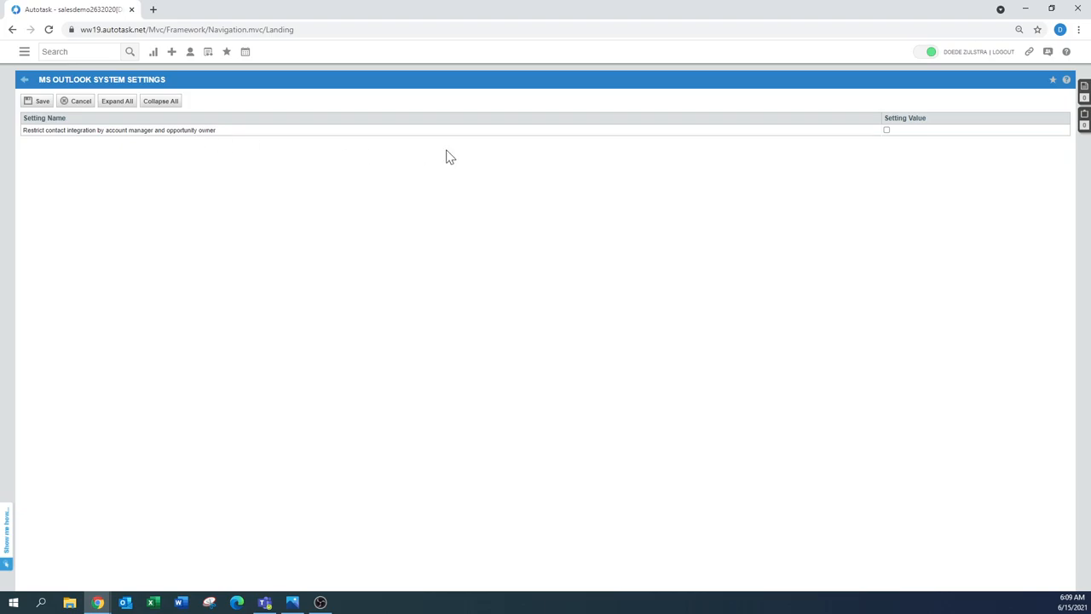
mouse_move(890, 137)
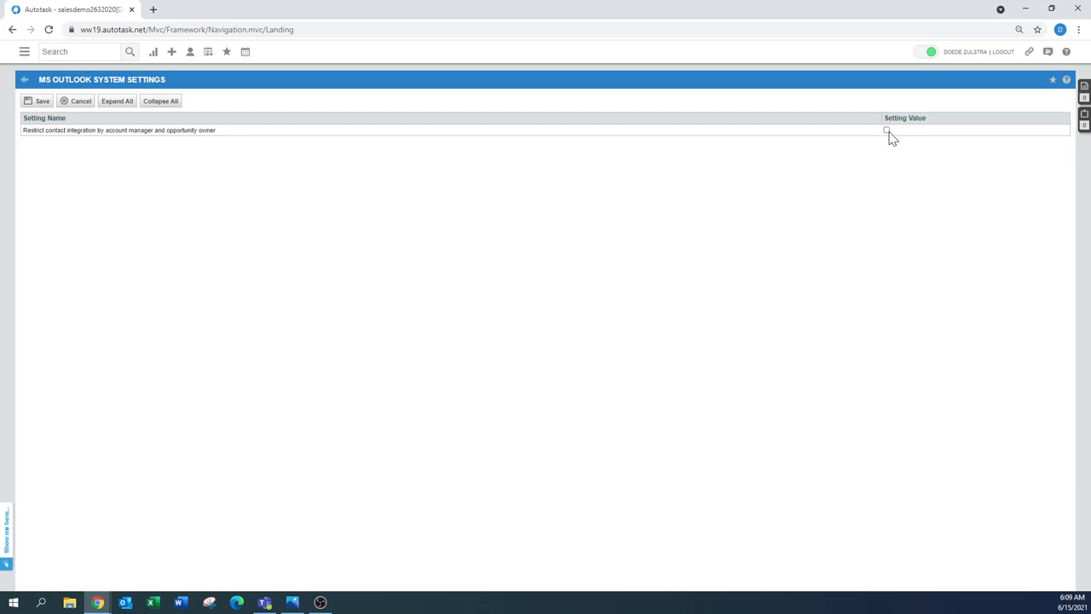
click(886, 130)
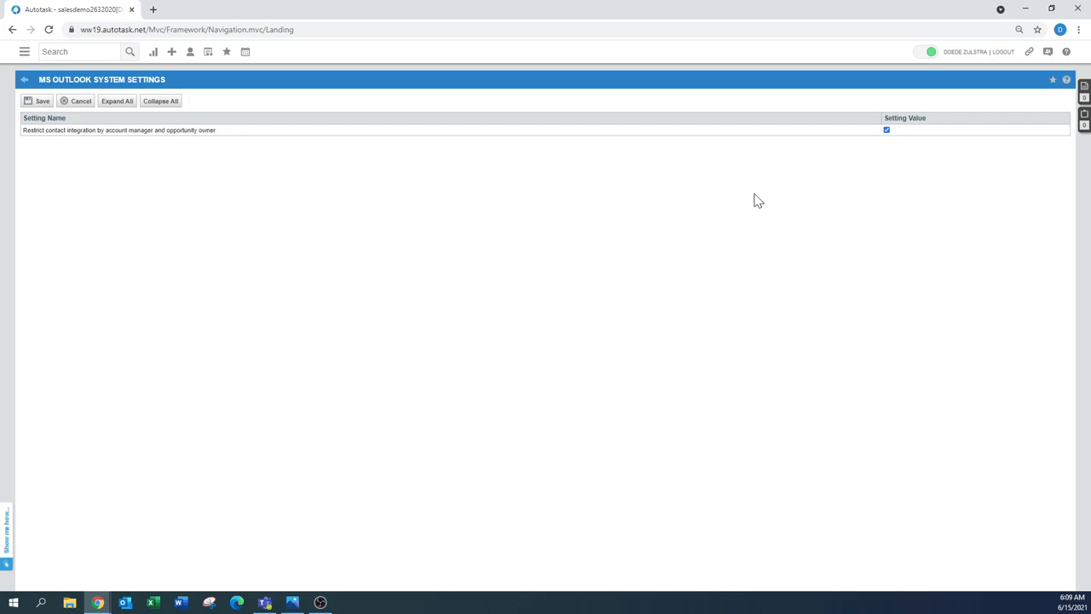
mouse_move(938, 187)
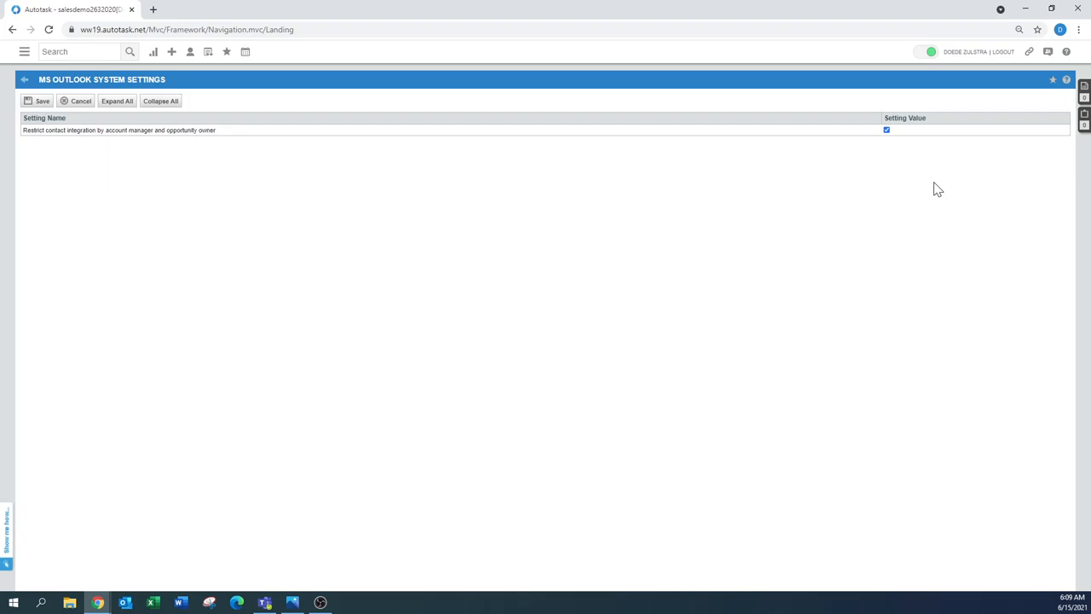
mouse_move(856, 215)
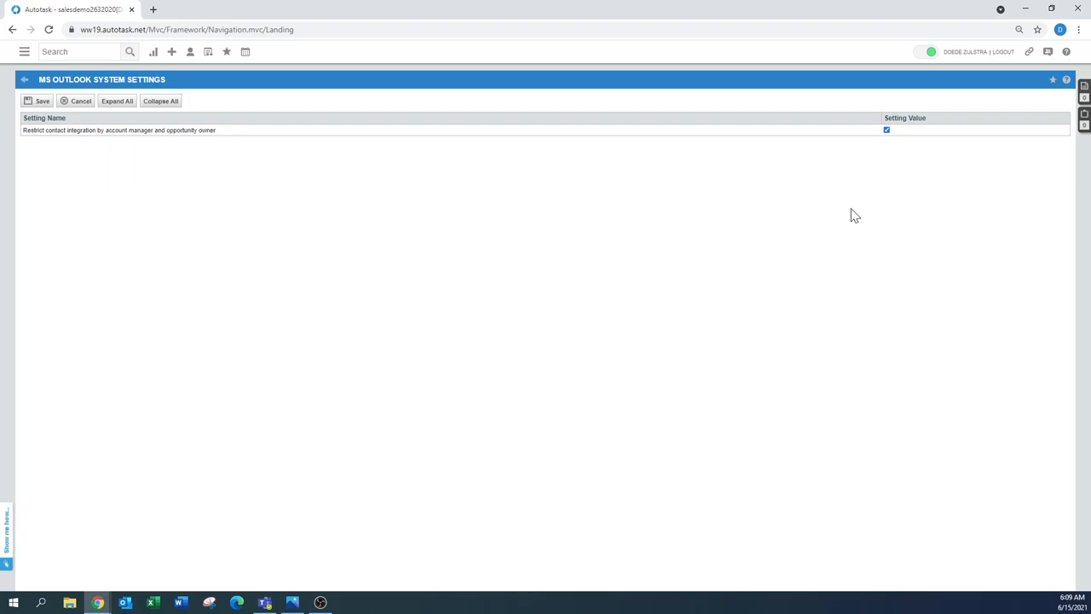
mouse_move(775, 266)
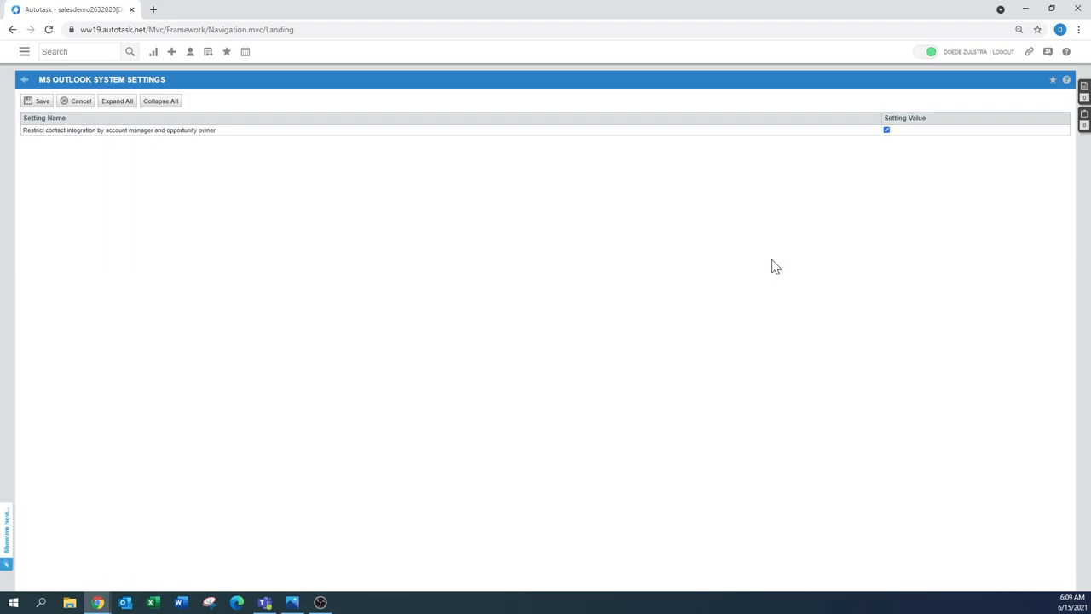
mouse_move(631, 262)
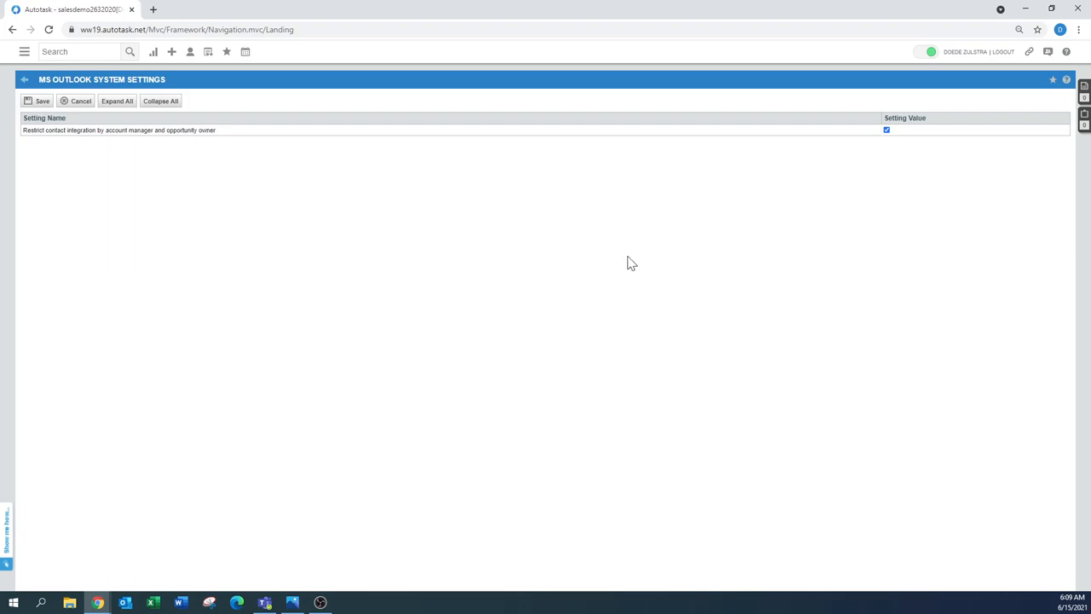
mouse_move(447, 265)
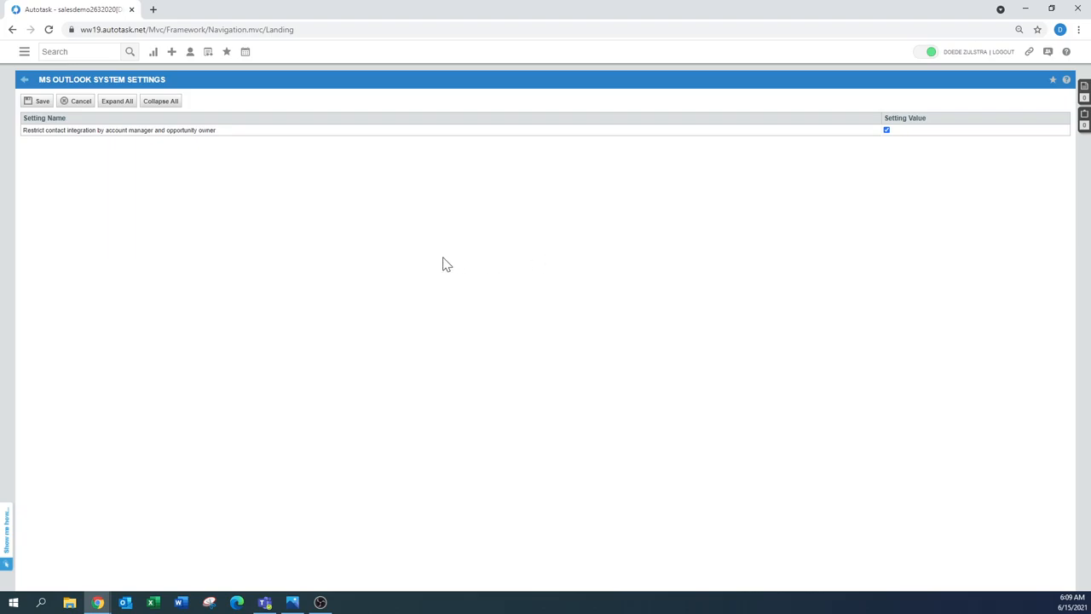
mouse_move(883, 105)
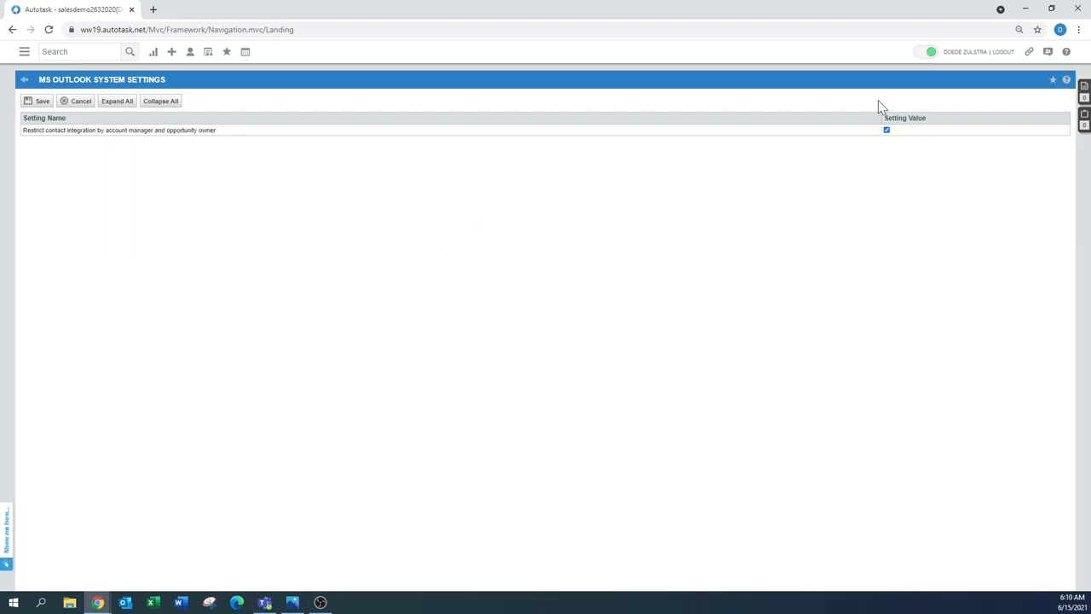
mouse_move(248, 152)
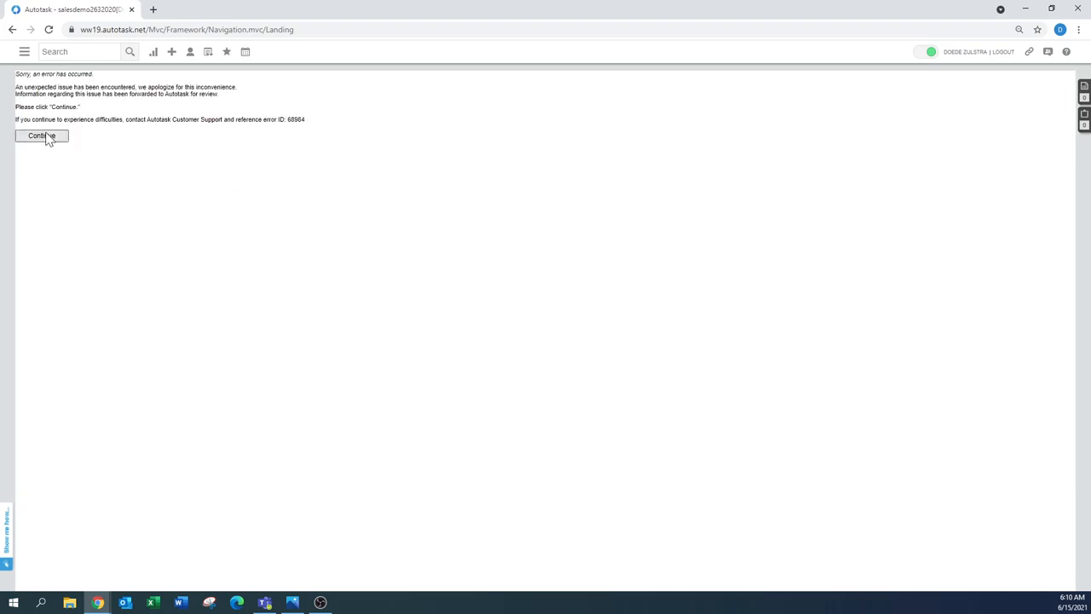
Step: Continue past the error and return to Extensions & Integrations with Microsoft Extensions expanded
click(41, 137)
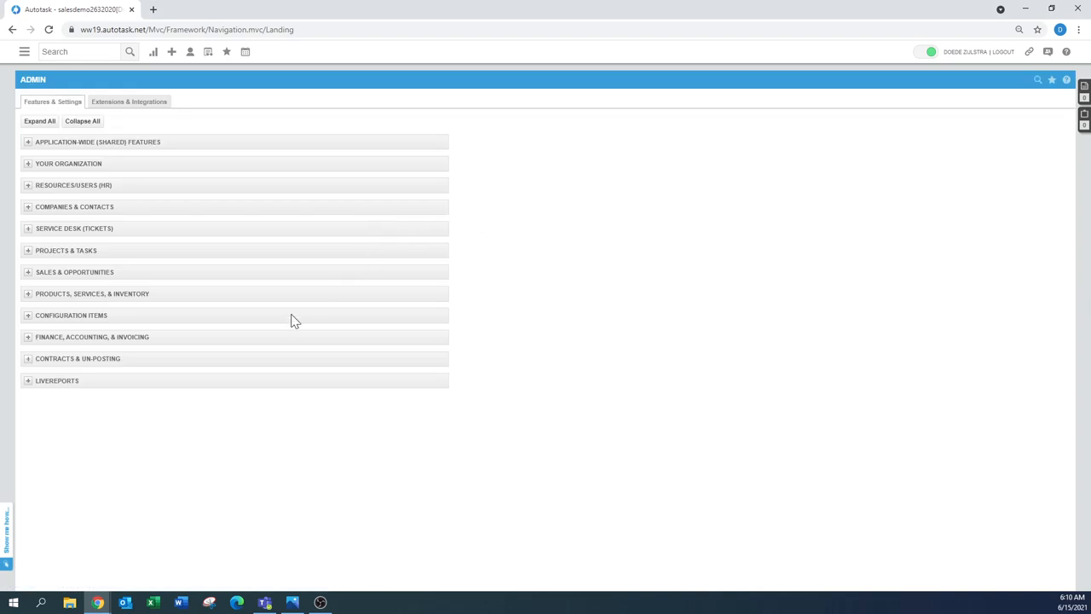
click(130, 102)
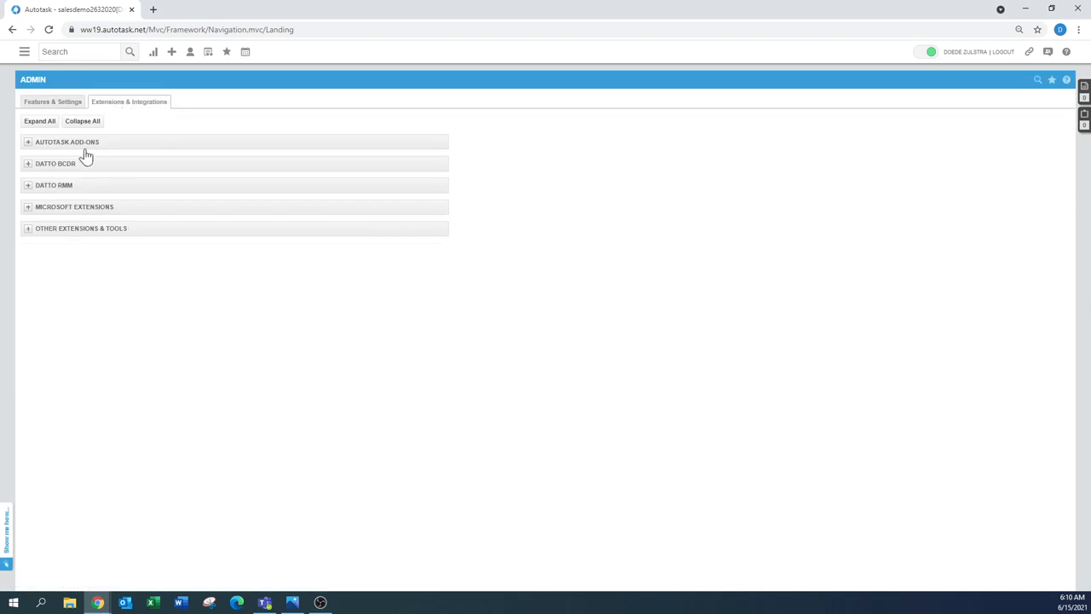
click(75, 206)
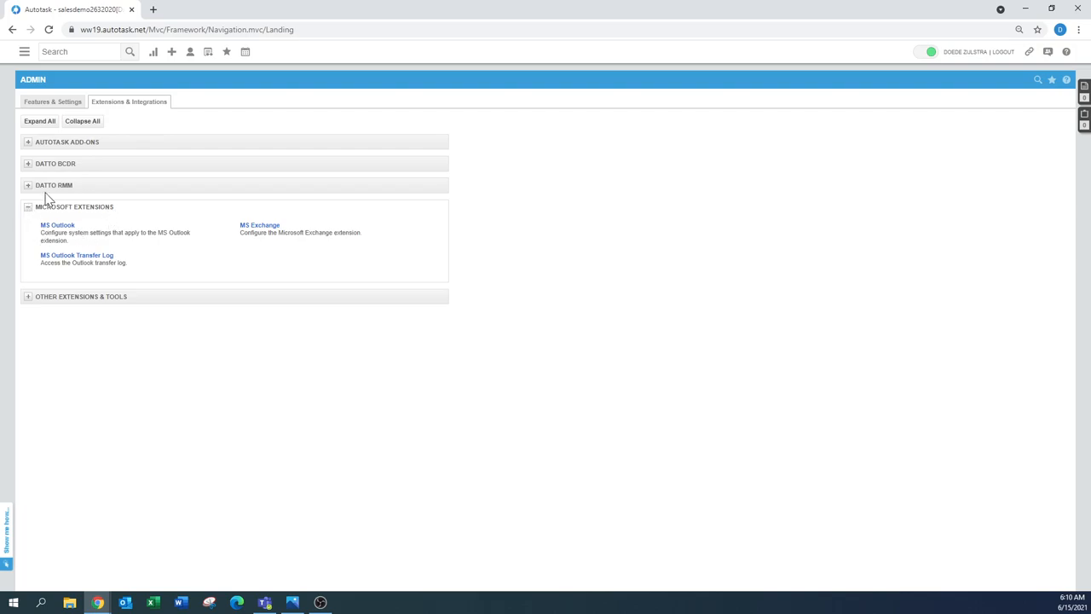
mouse_move(55, 275)
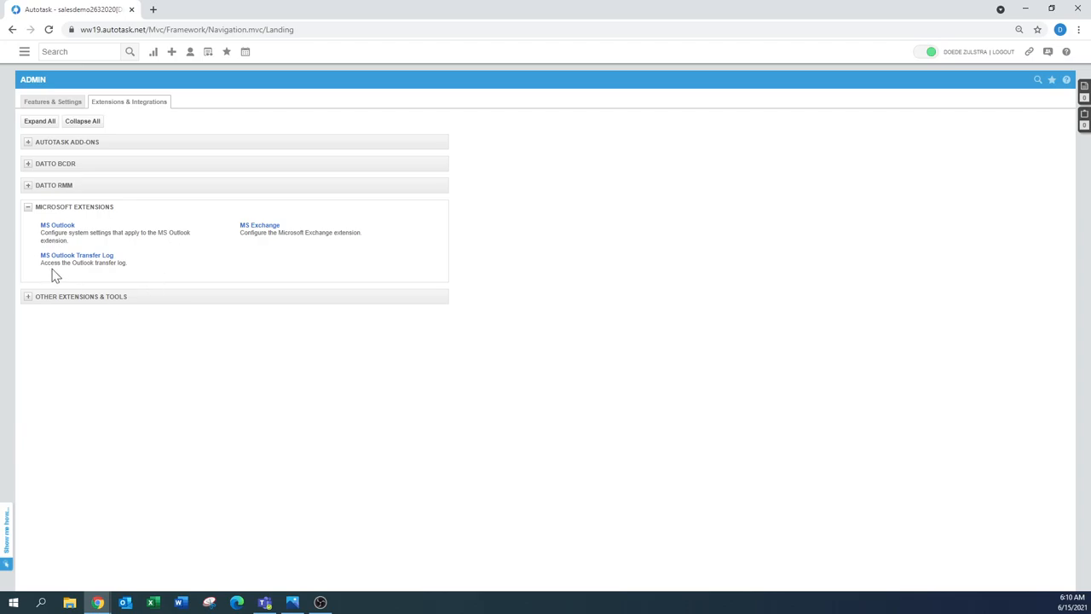
mouse_move(75, 256)
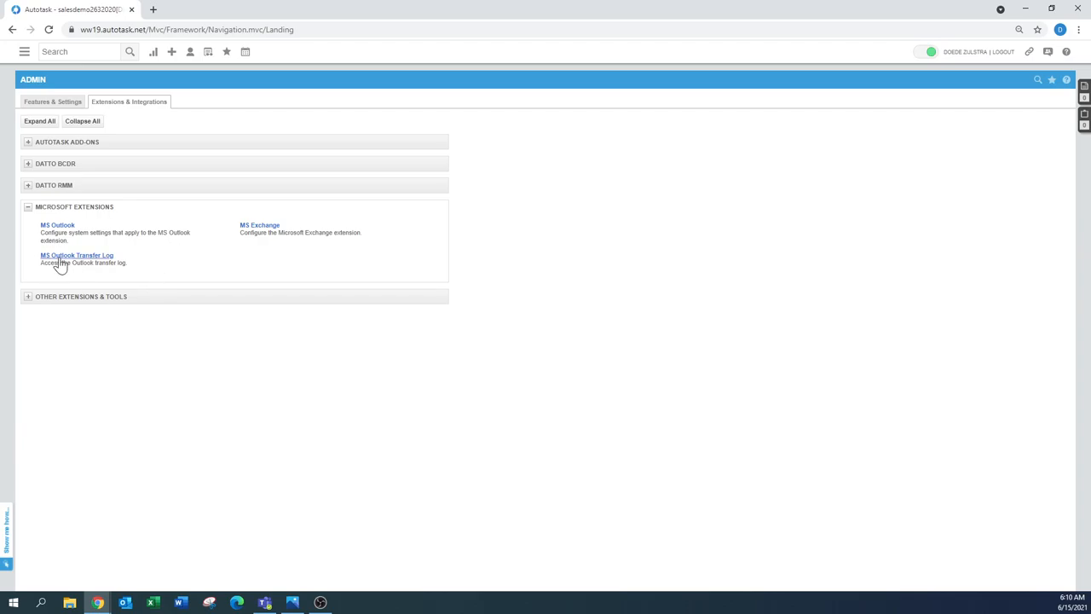
Step: View the MS Outlook Transfer Log and close it
click(75, 256)
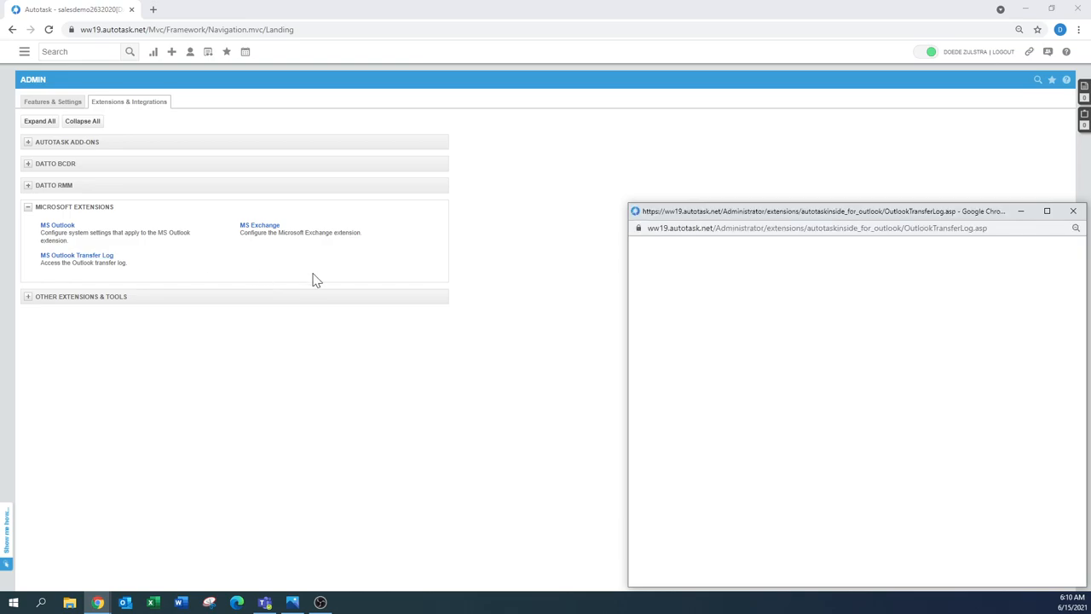
mouse_move(951, 286)
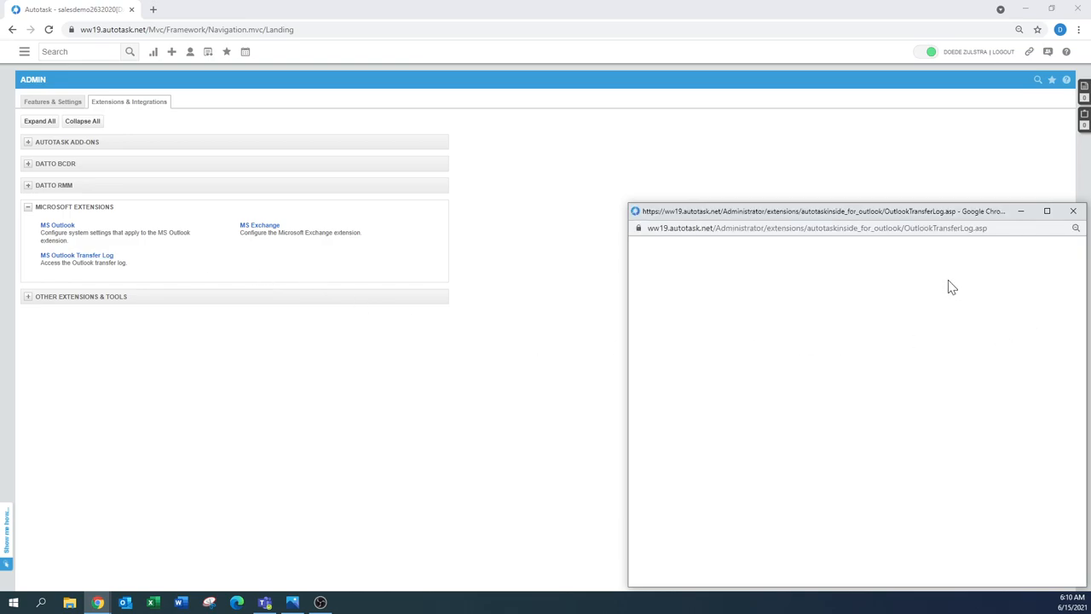
mouse_move(740, 341)
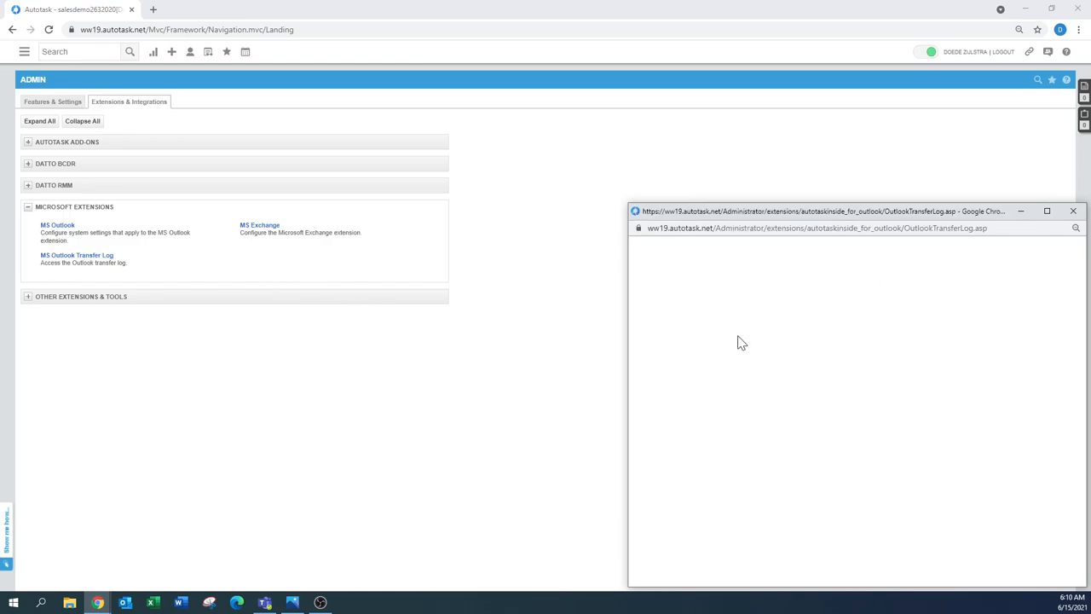
mouse_move(1074, 307)
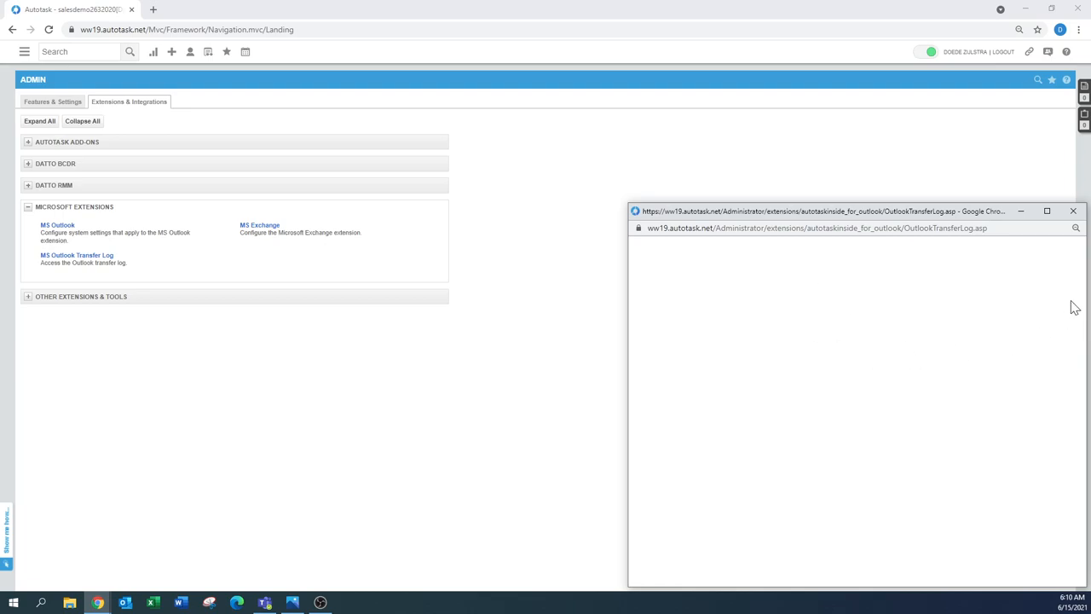
mouse_move(1077, 225)
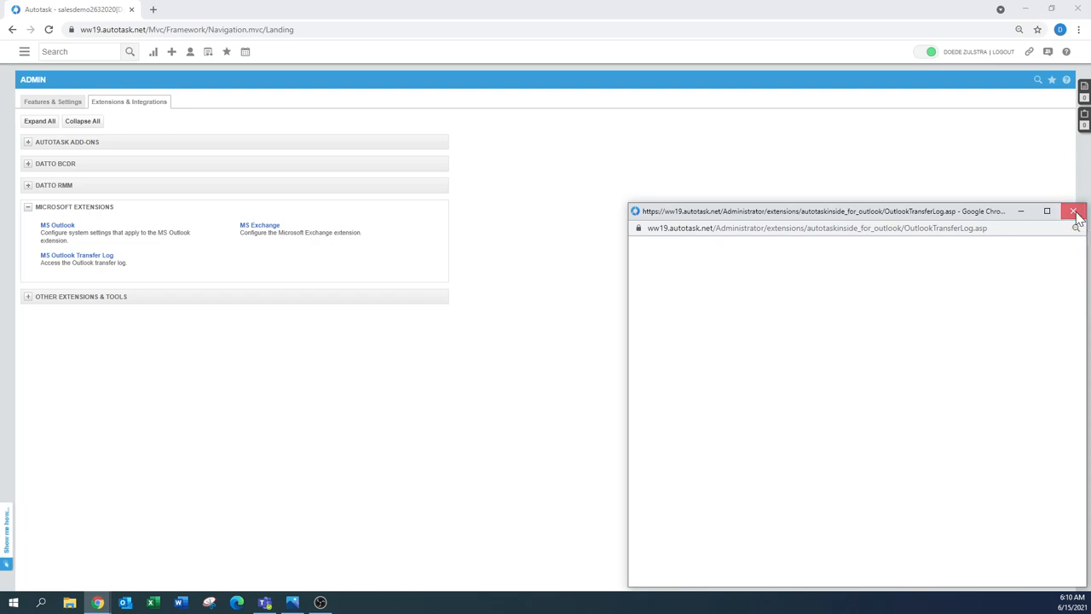
click(1074, 212)
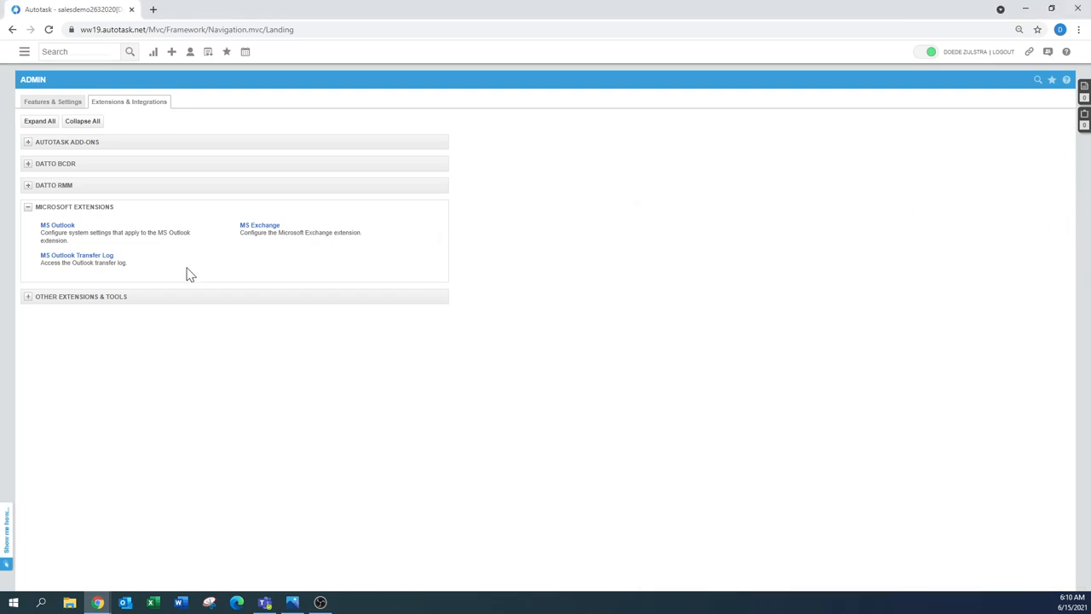
mouse_move(300, 280)
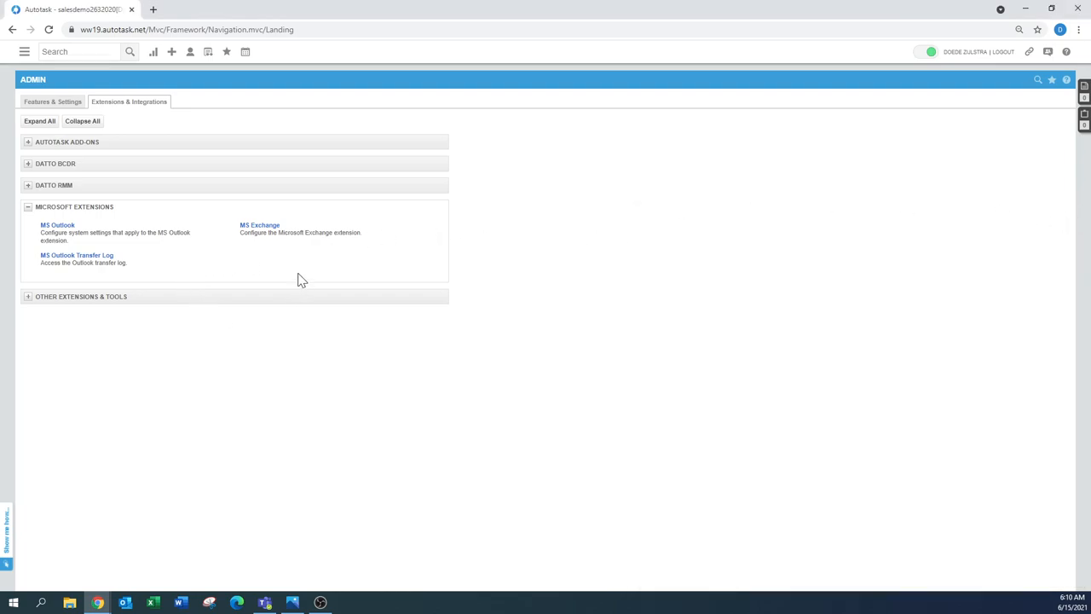
mouse_move(53, 103)
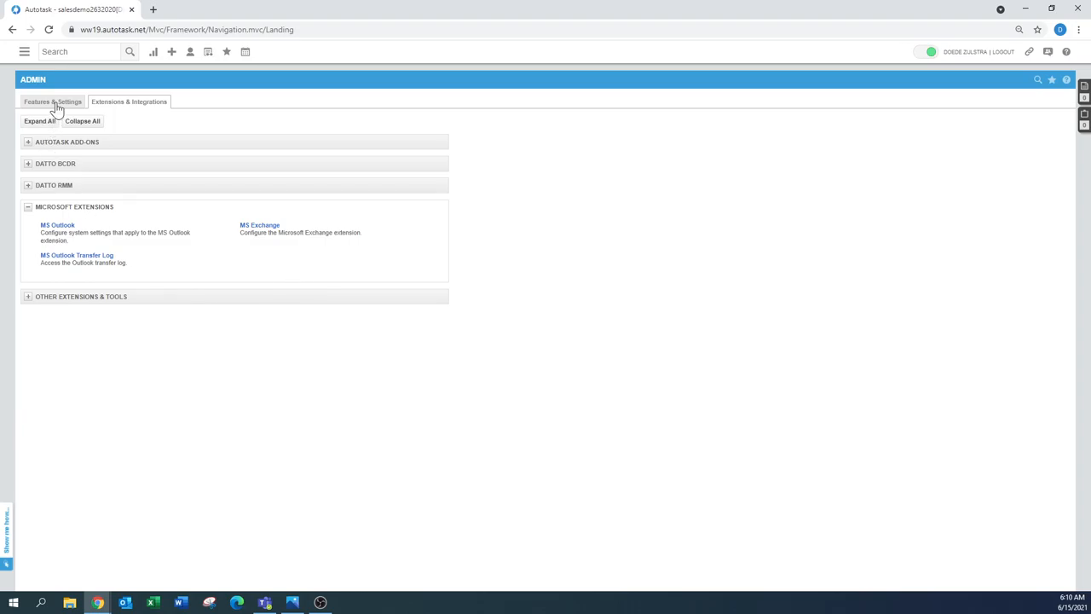
Step: Under Features & Settings, expand Application-Wide (Shared) Features and open Downloads
click(51, 102)
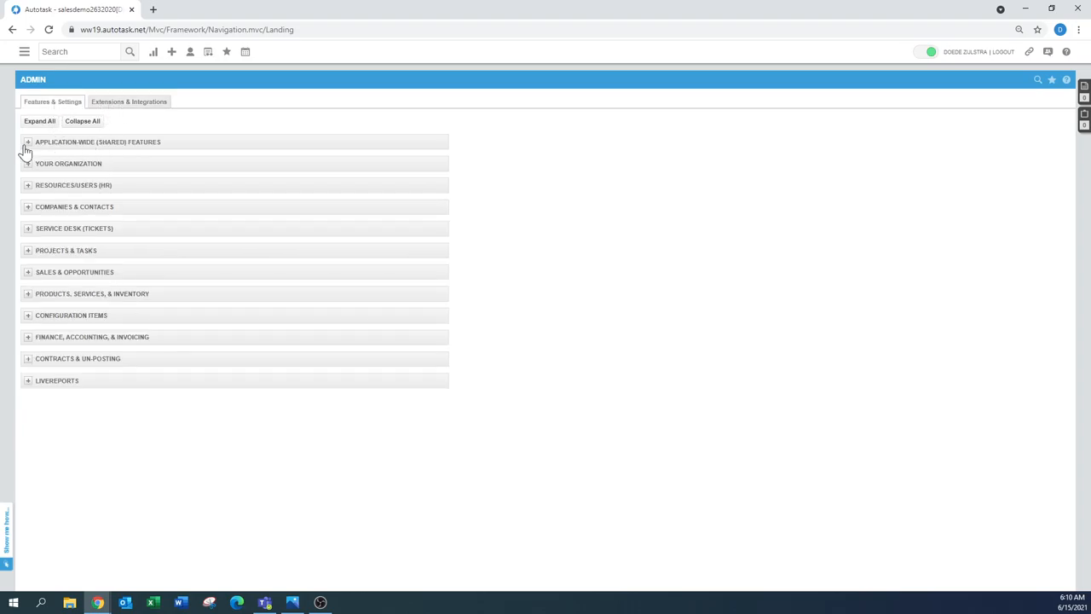
click(27, 142)
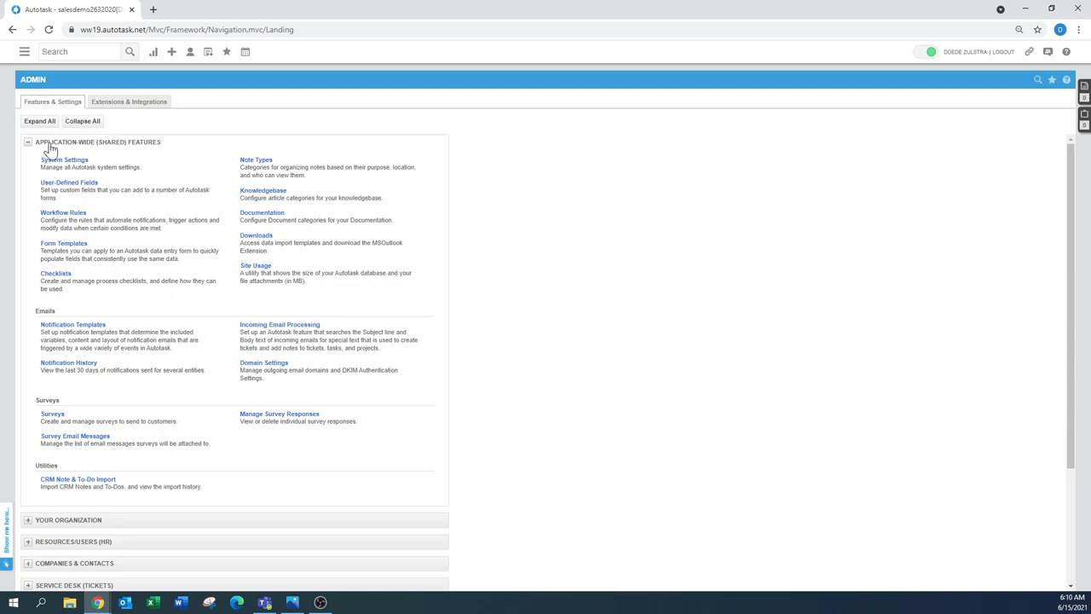
mouse_move(255, 242)
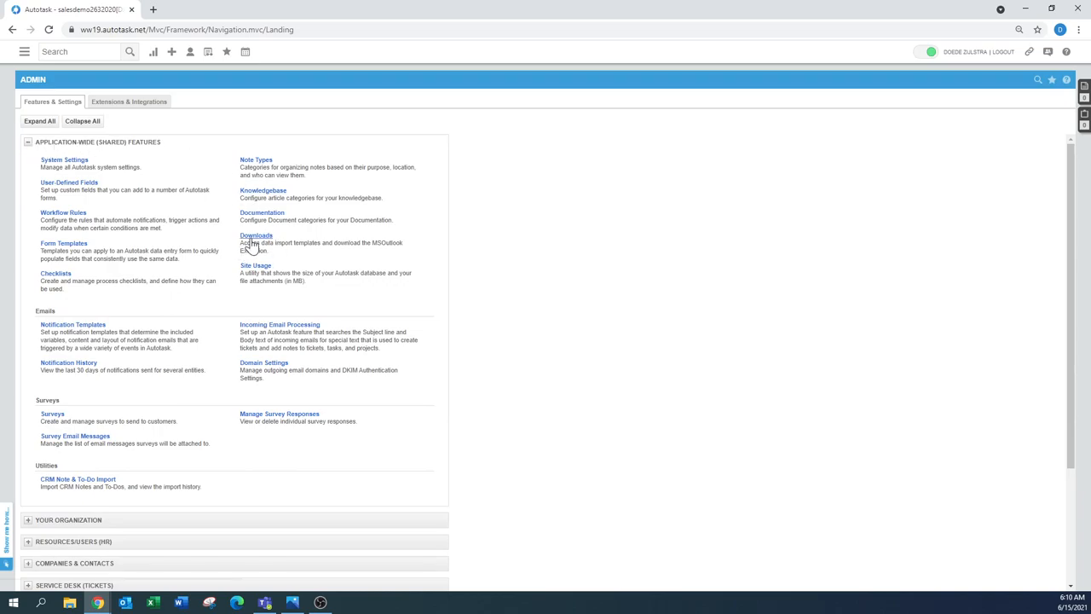
click(256, 236)
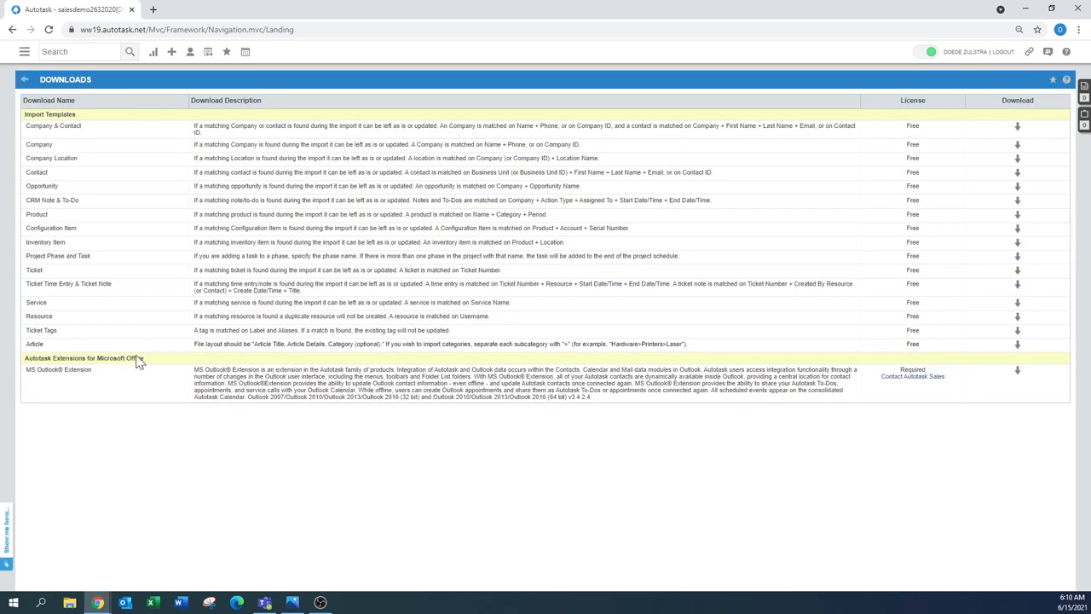
mouse_move(945, 410)
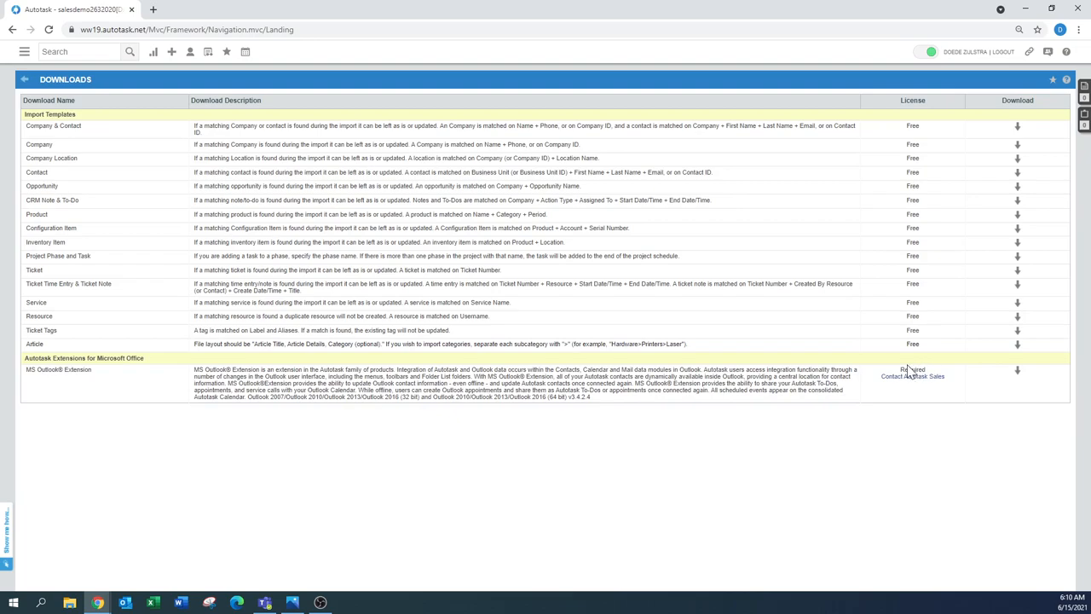
mouse_move(931, 387)
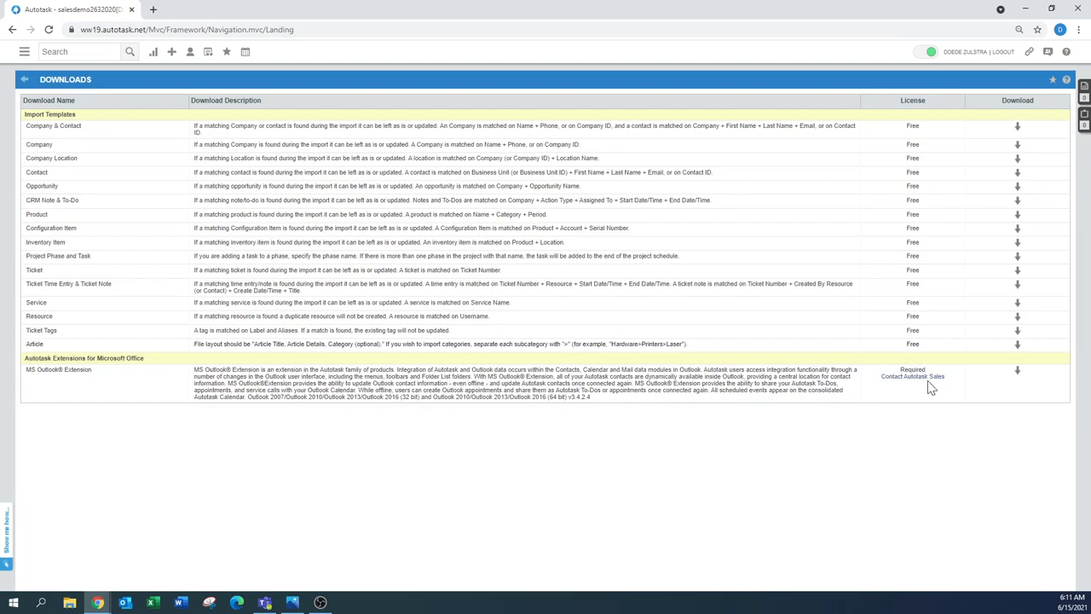
mouse_move(914, 376)
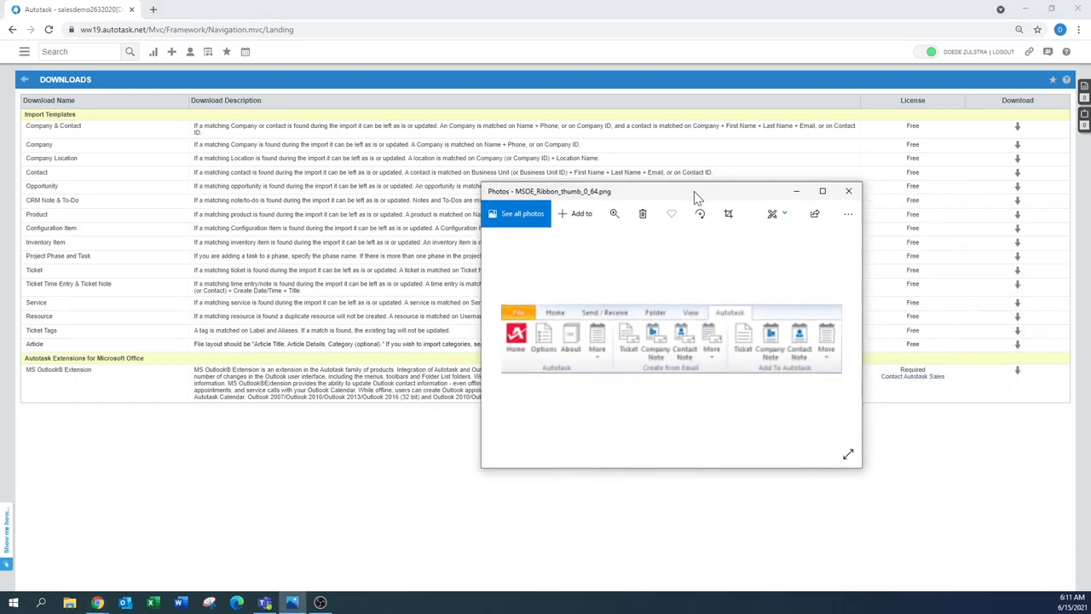
mouse_move(631, 409)
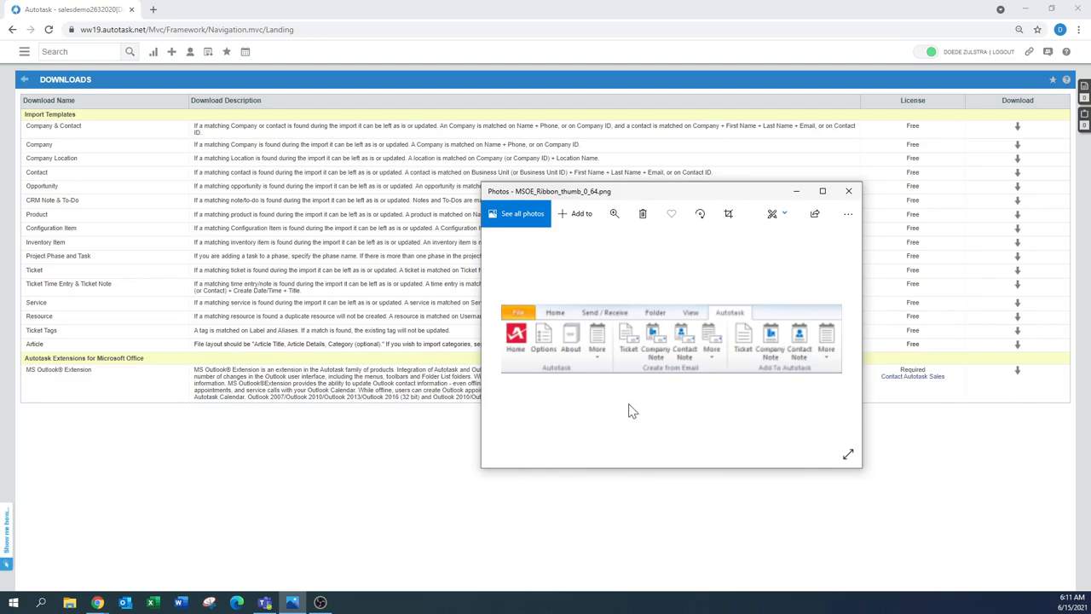
mouse_move(704, 355)
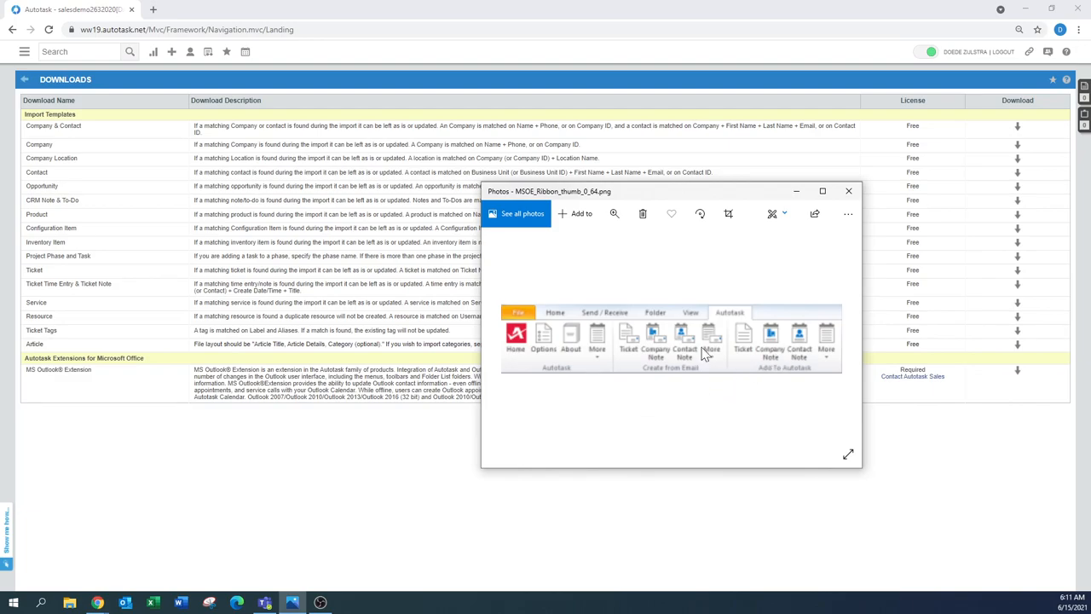
mouse_move(733, 316)
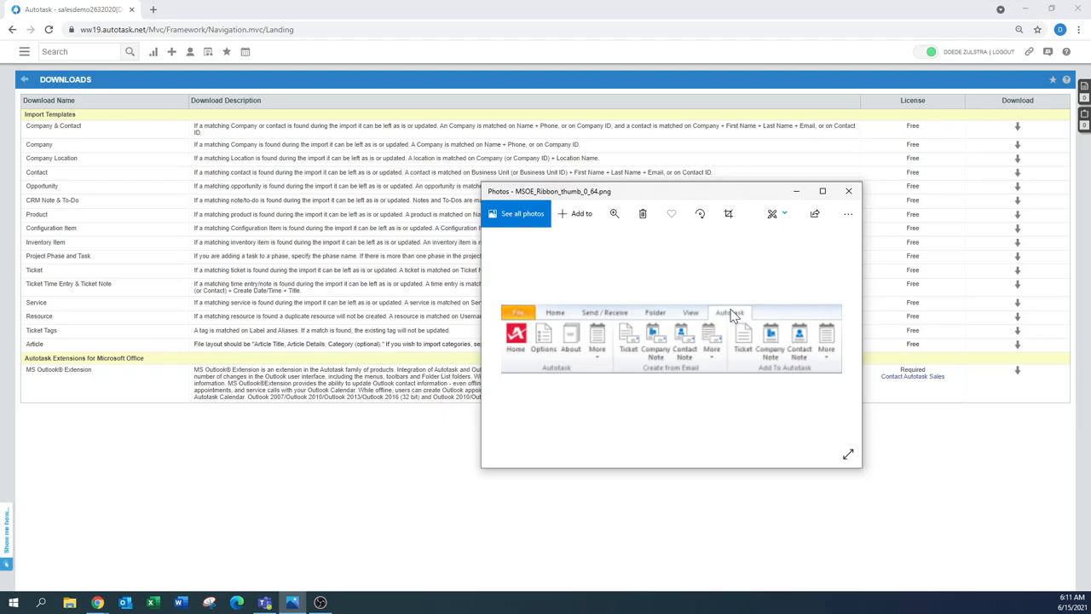
mouse_move(528, 365)
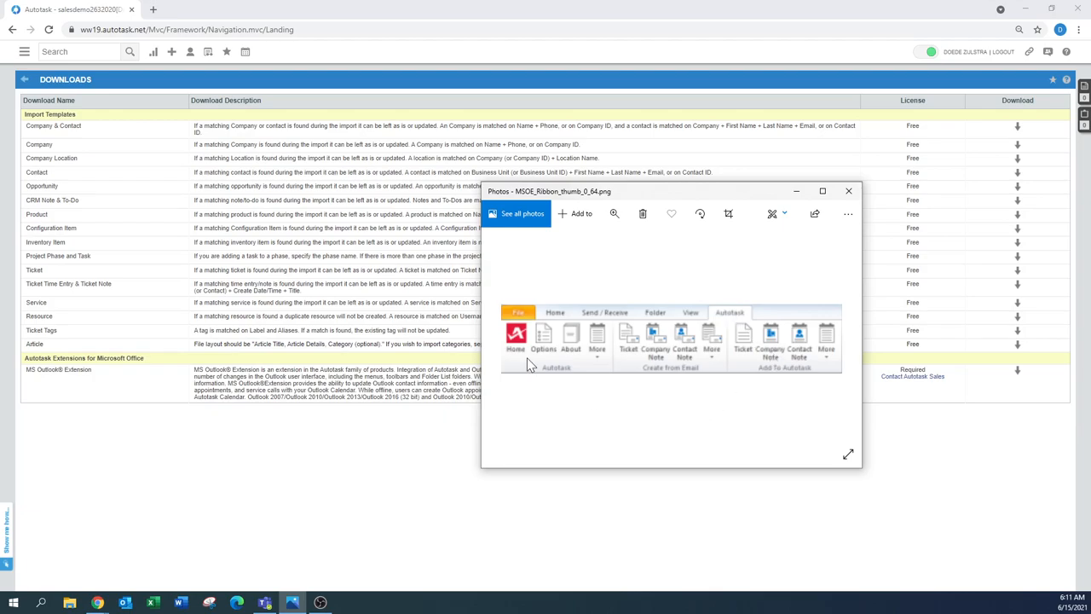
mouse_move(527, 356)
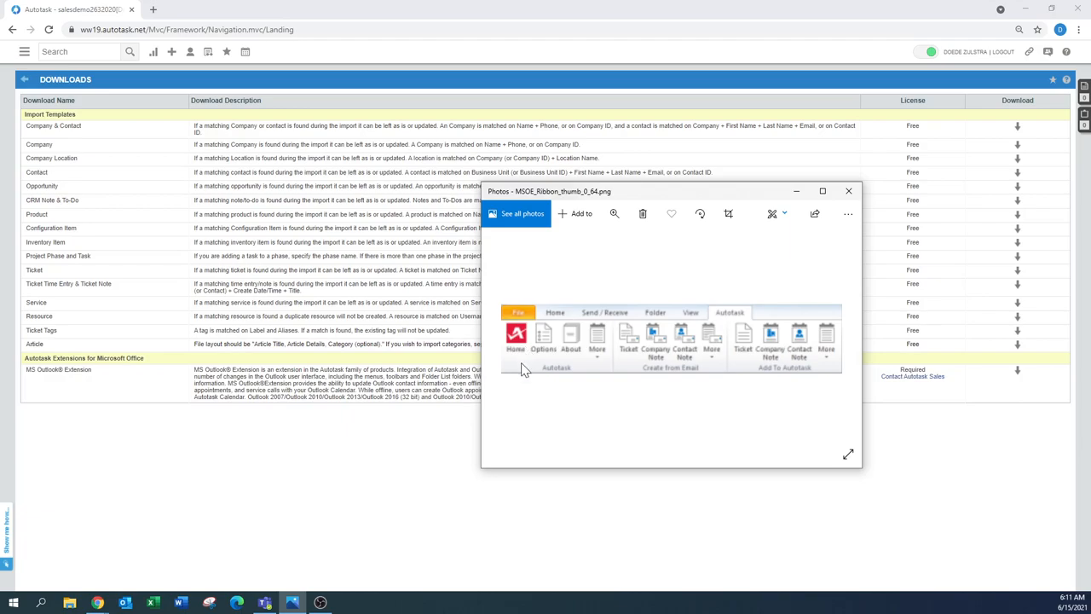
mouse_move(532, 366)
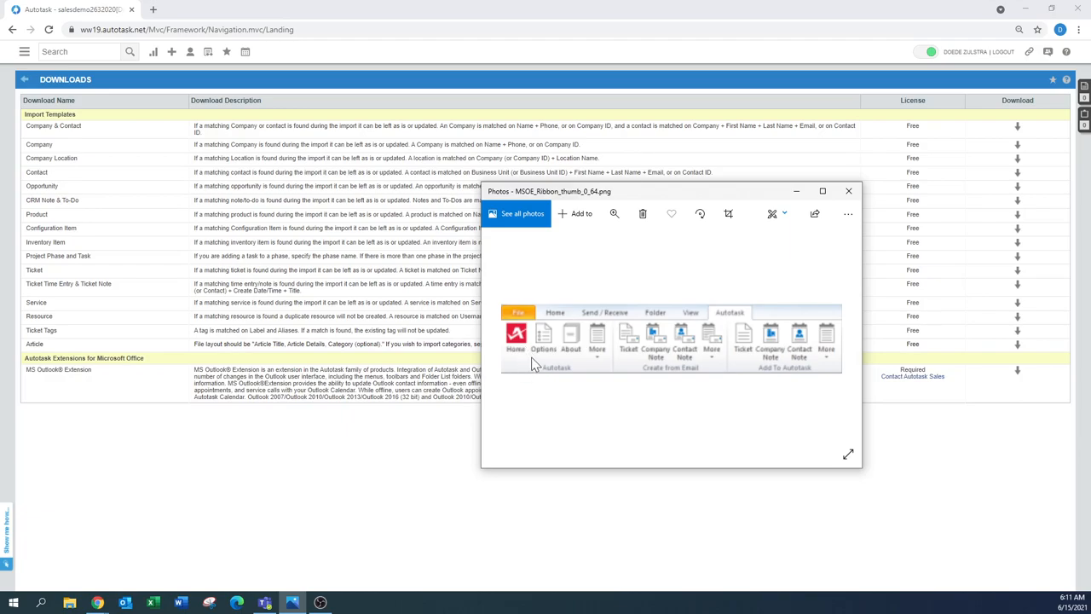
mouse_move(627, 368)
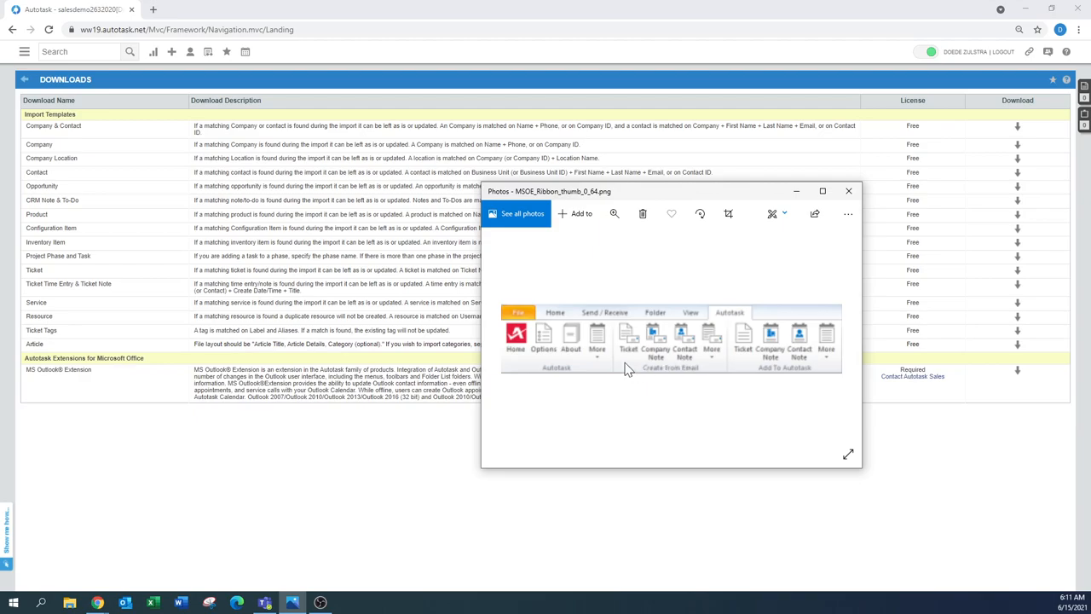
mouse_move(633, 353)
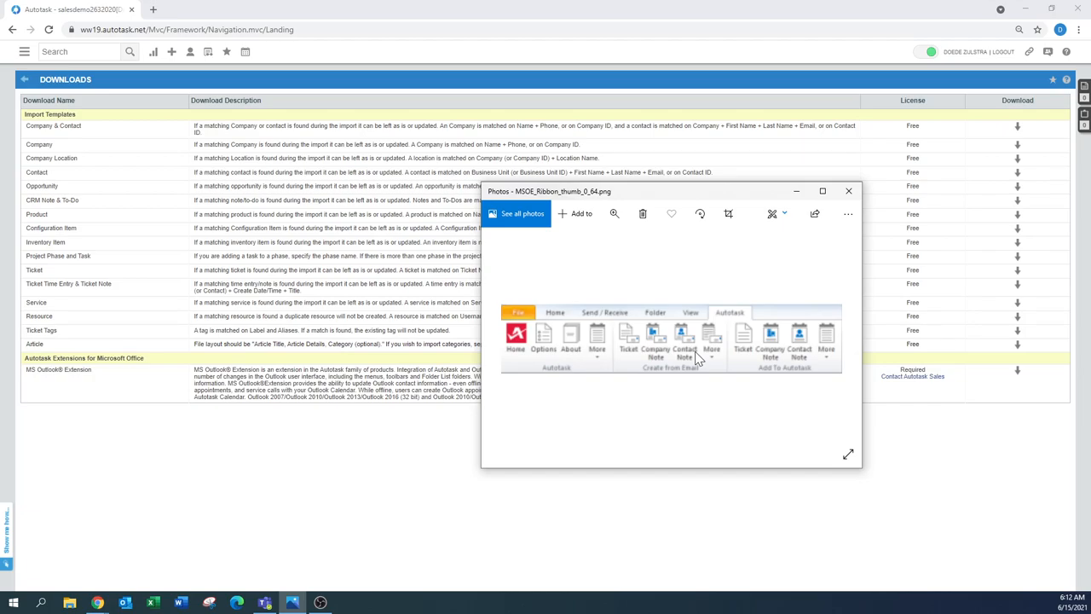
mouse_move(689, 390)
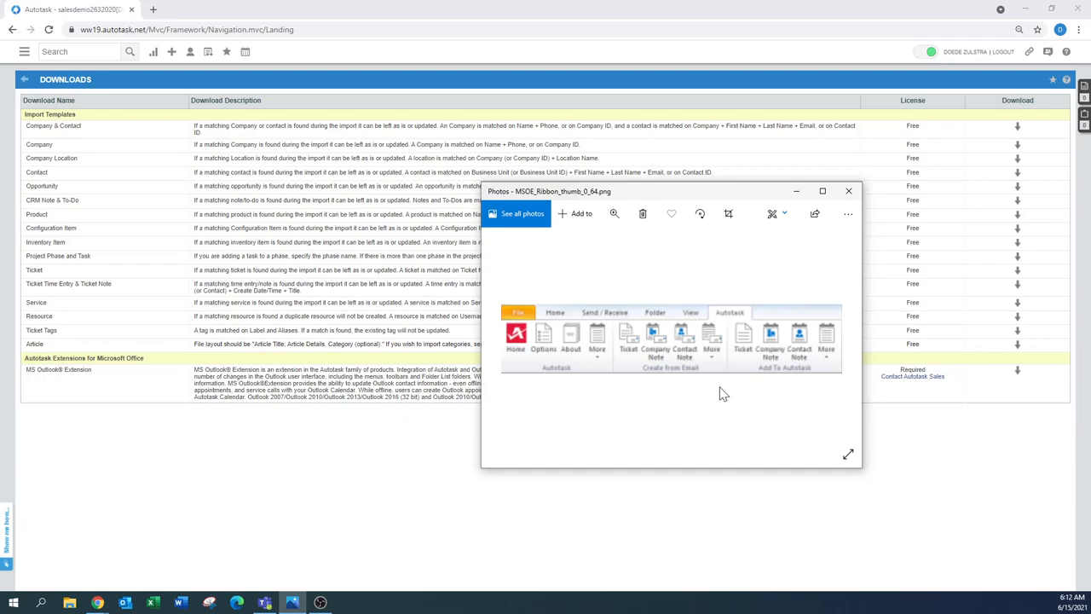
mouse_move(753, 416)
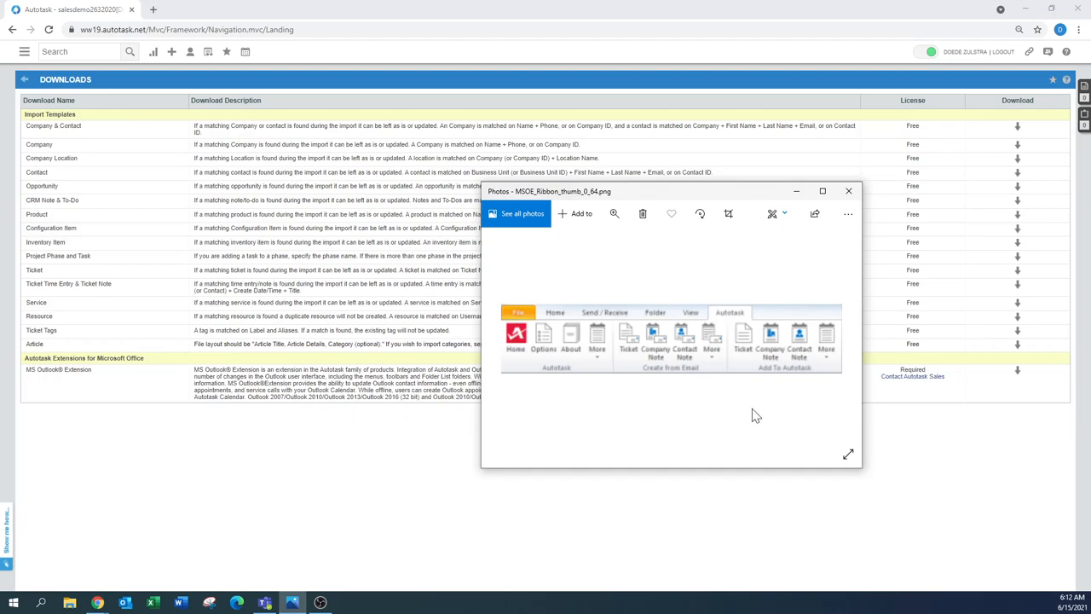
mouse_move(714, 365)
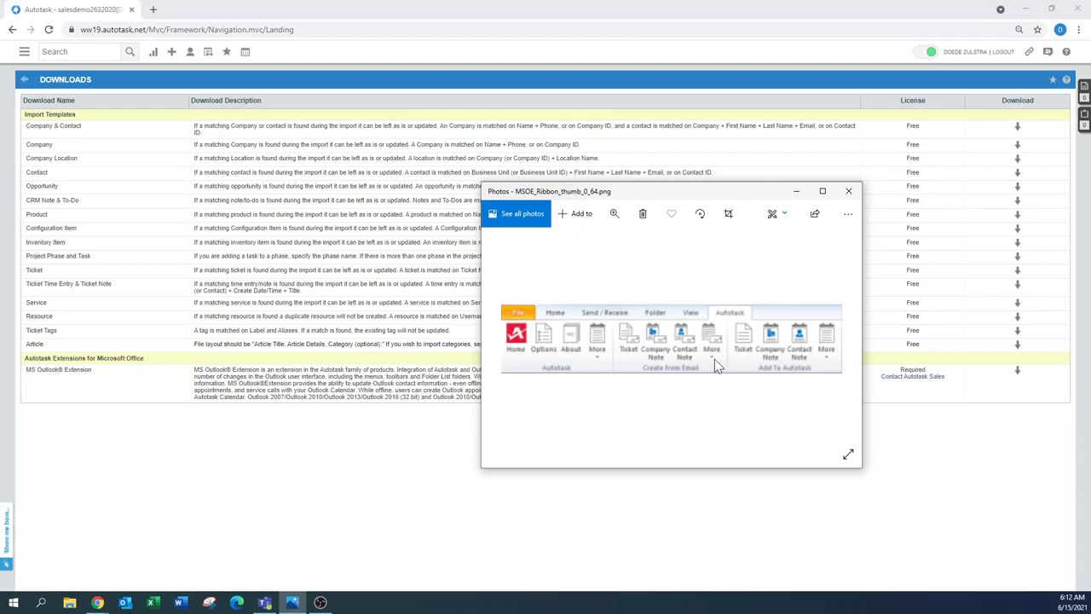
mouse_move(735, 416)
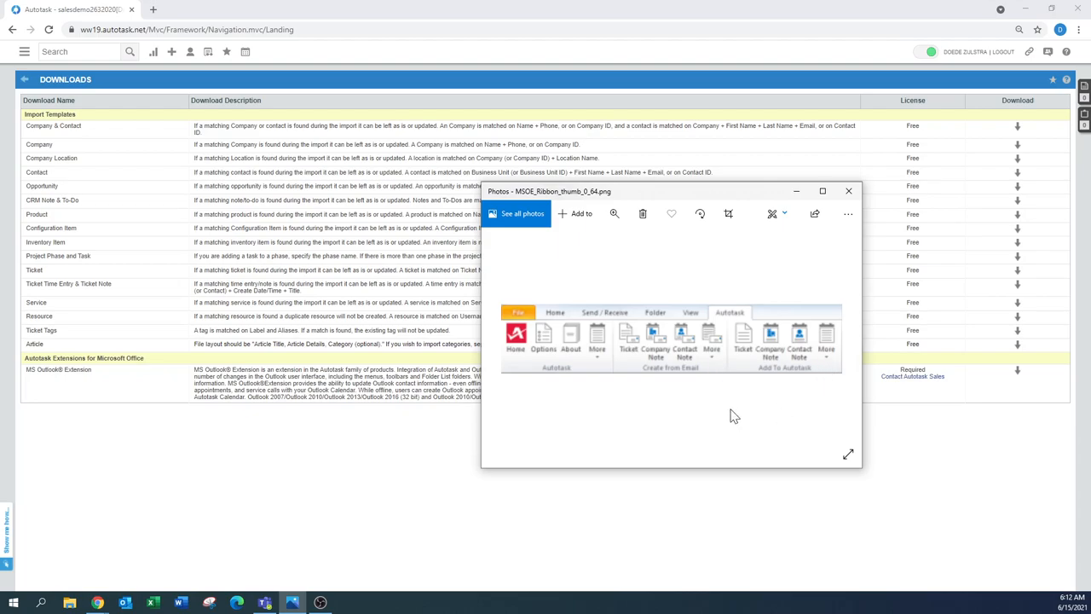
mouse_move(720, 370)
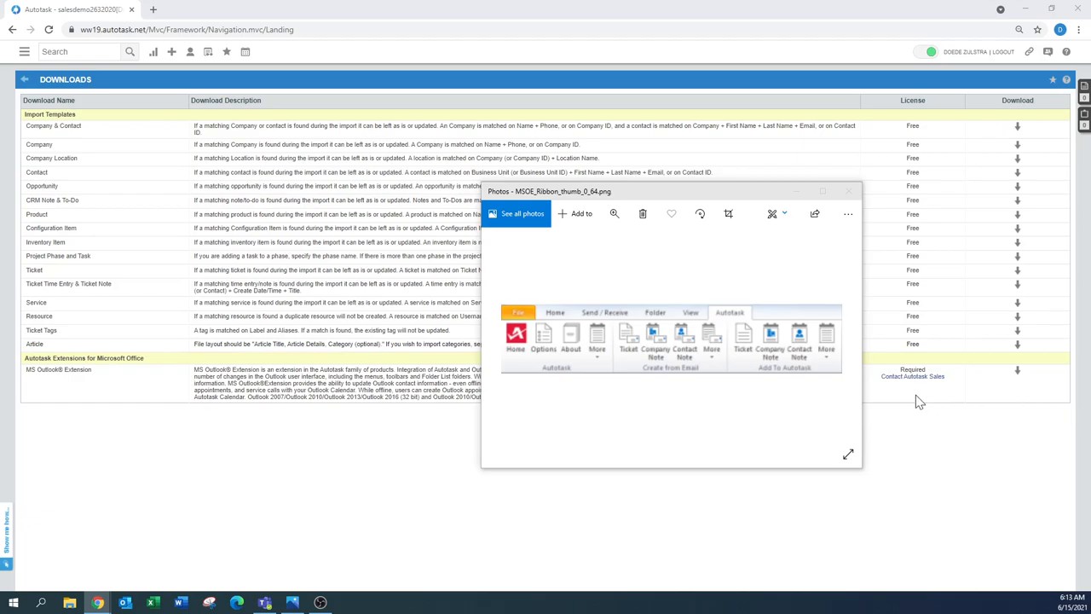
mouse_move(914, 387)
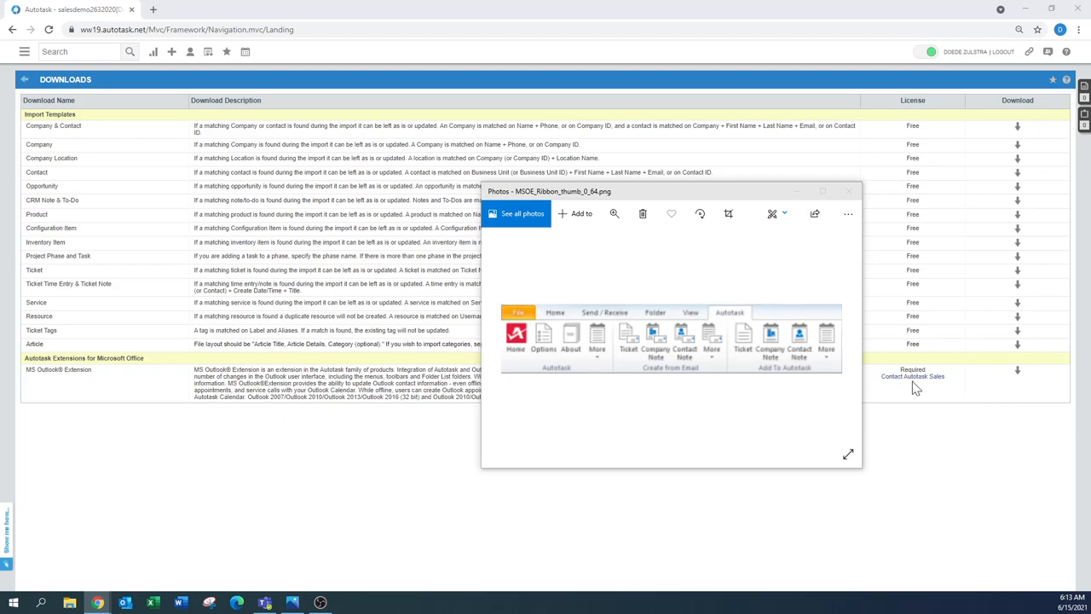
mouse_move(912, 377)
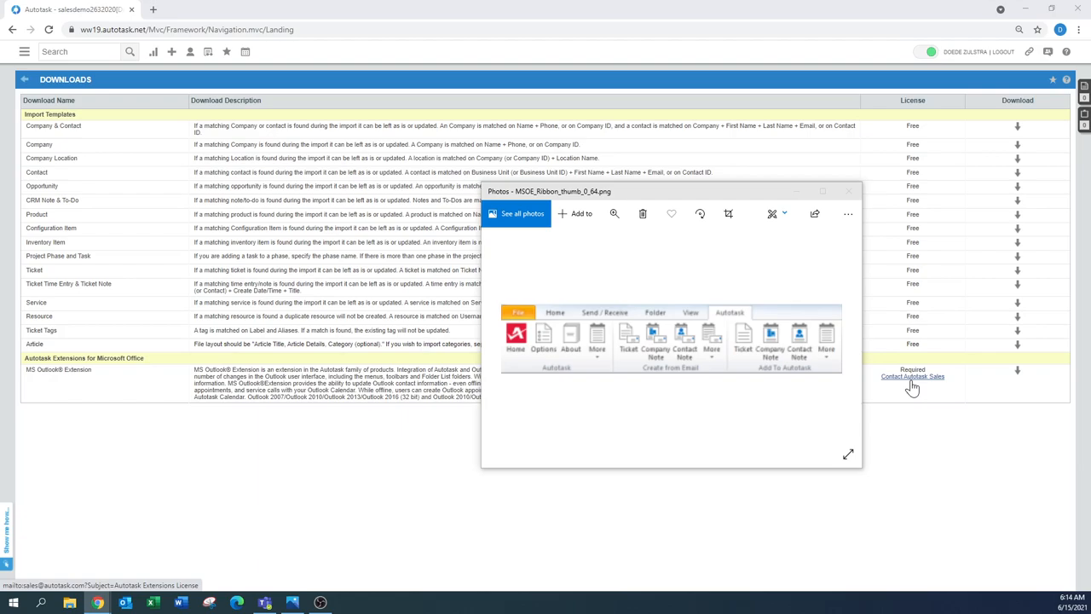
mouse_move(927, 395)
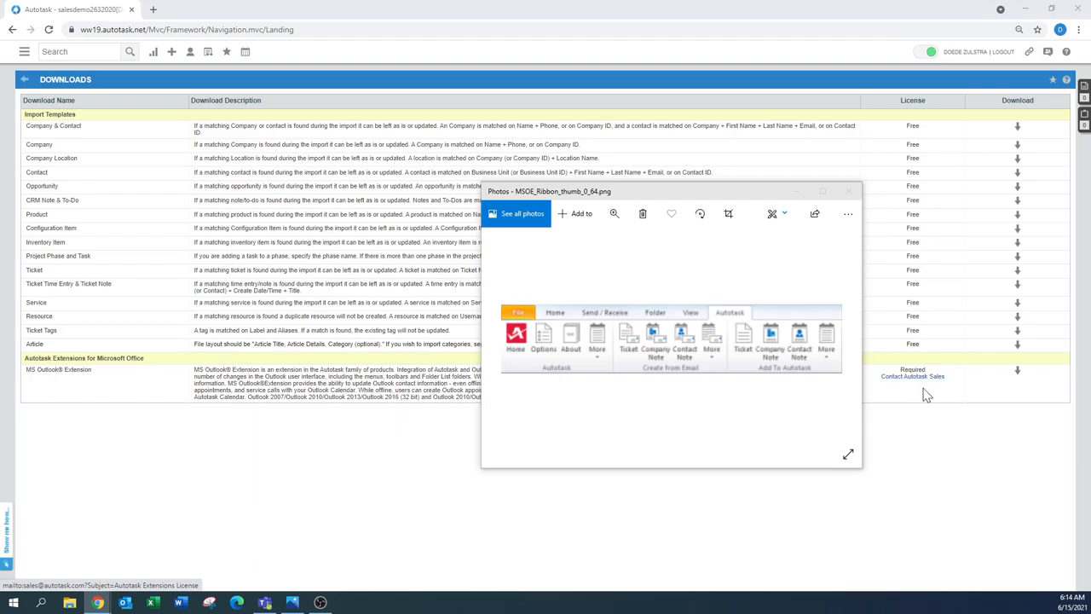